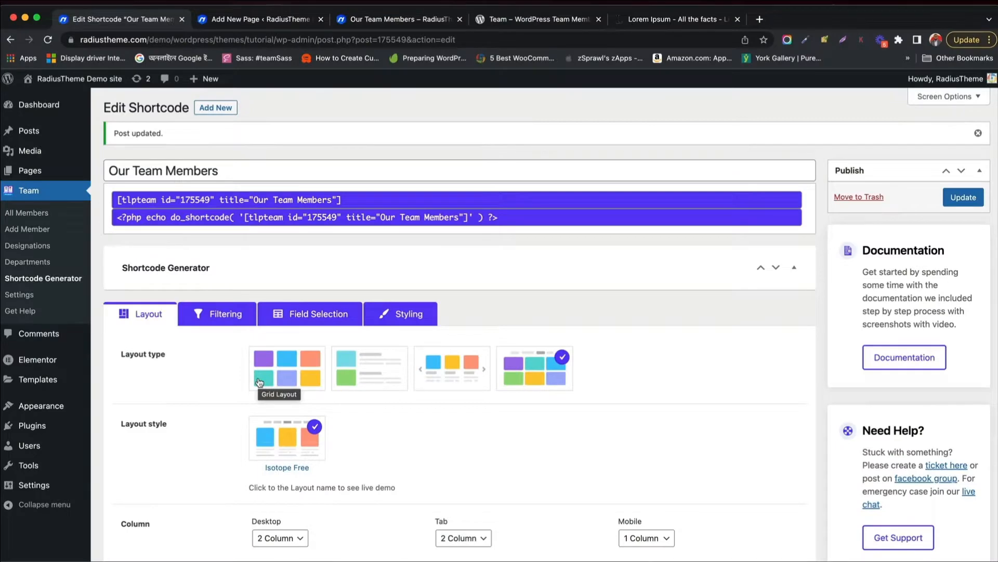
Create a new page titled 'Team Elementor Addon' and publish it
{"action": "scroll", "scroll_direction": "down", "scroll_amount": 3}
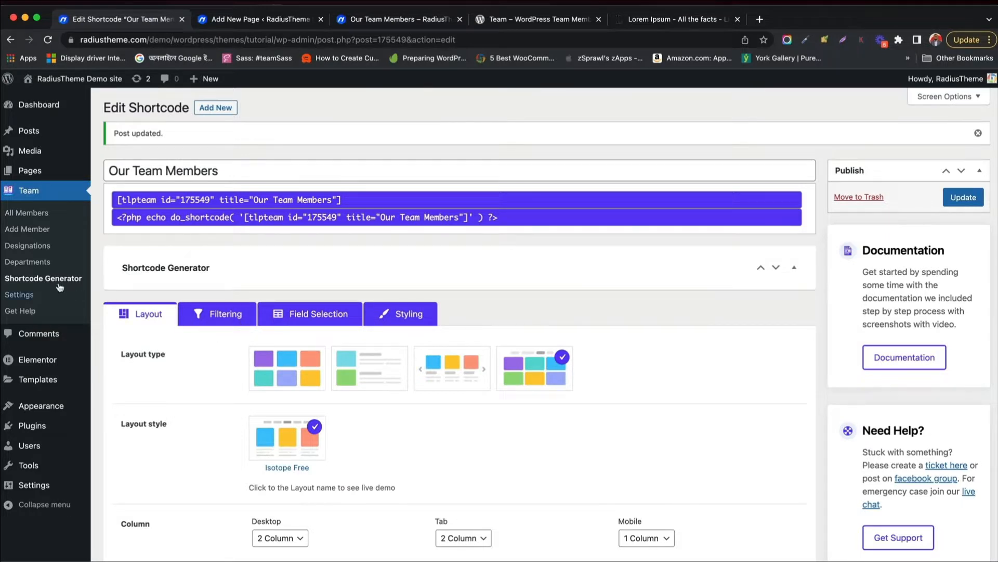
{"action": "mouse_move", "coordinate": [32, 426]}
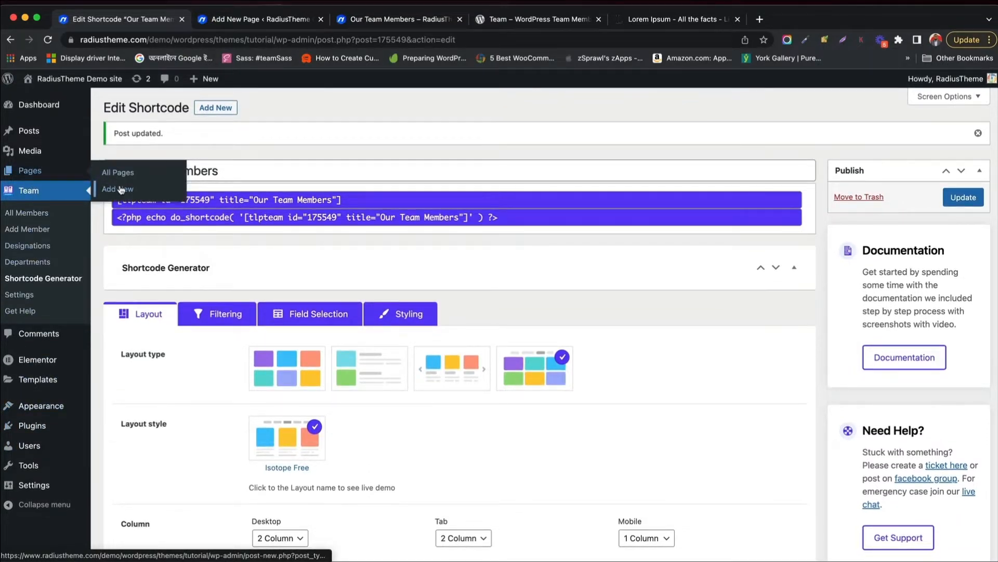
{"action": "right_click", "coordinate": [118, 188]}
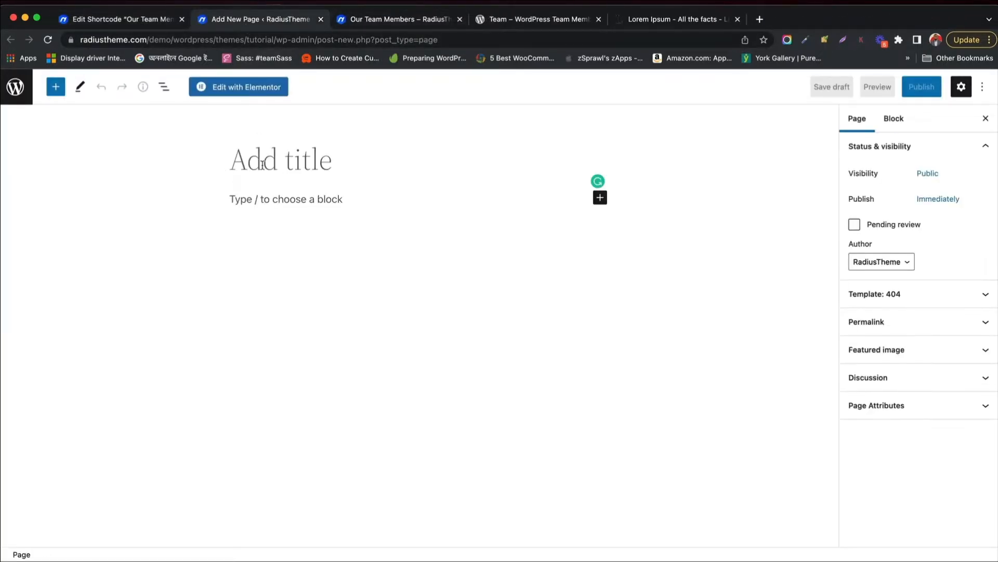
{"action": "type", "text": "Team Elementor Addo"}
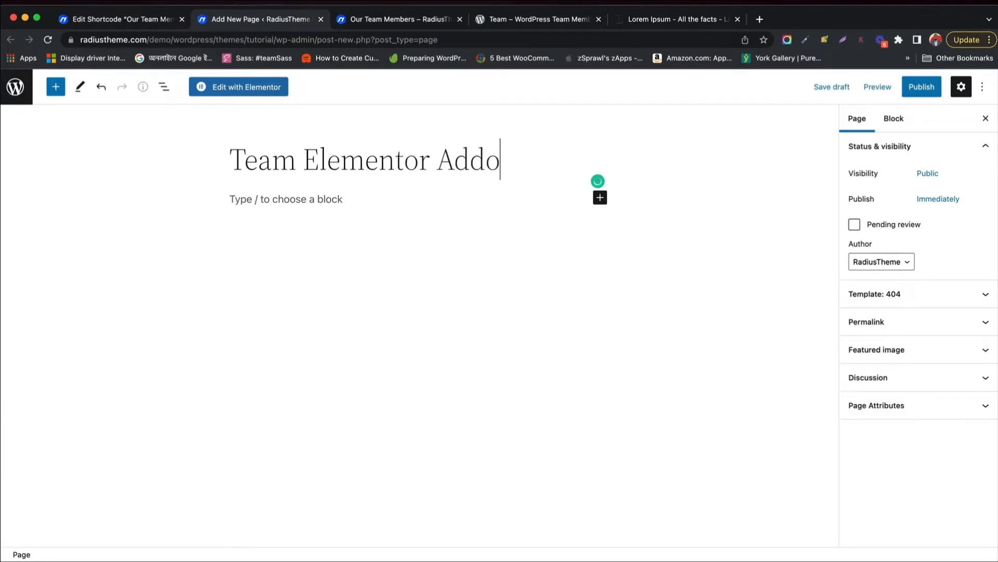
{"action": "left_click", "coordinate": [921, 86]}
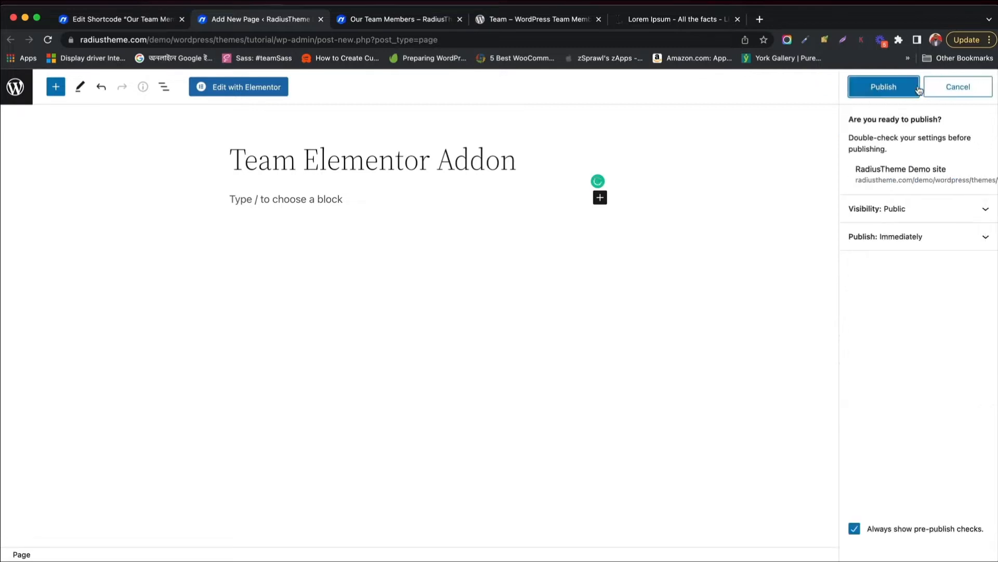
{"action": "left_click", "coordinate": [884, 87]}
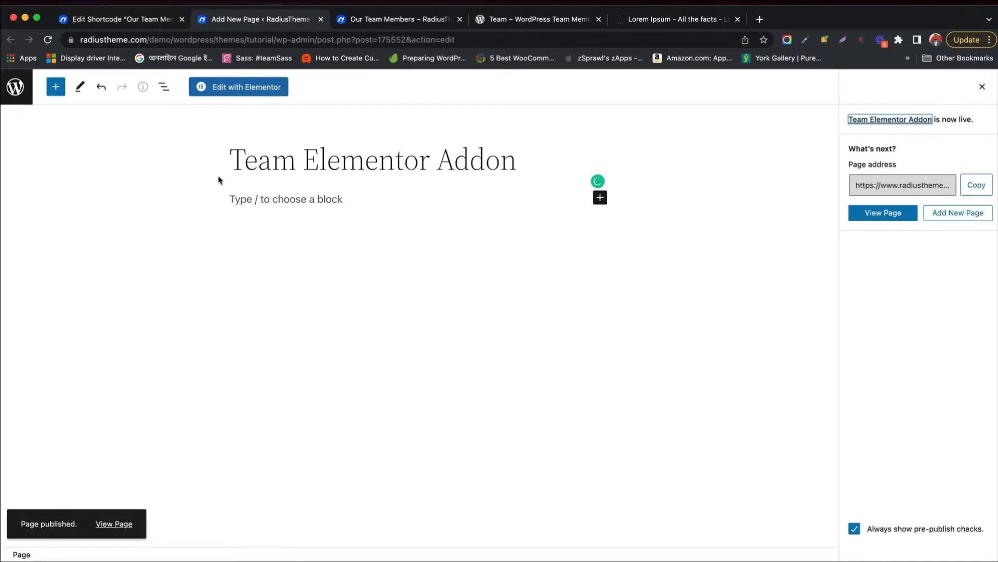
Edit the page with Elementor and place a Grid Layouts team widget on it
{"action": "left_click", "coordinate": [238, 86]}
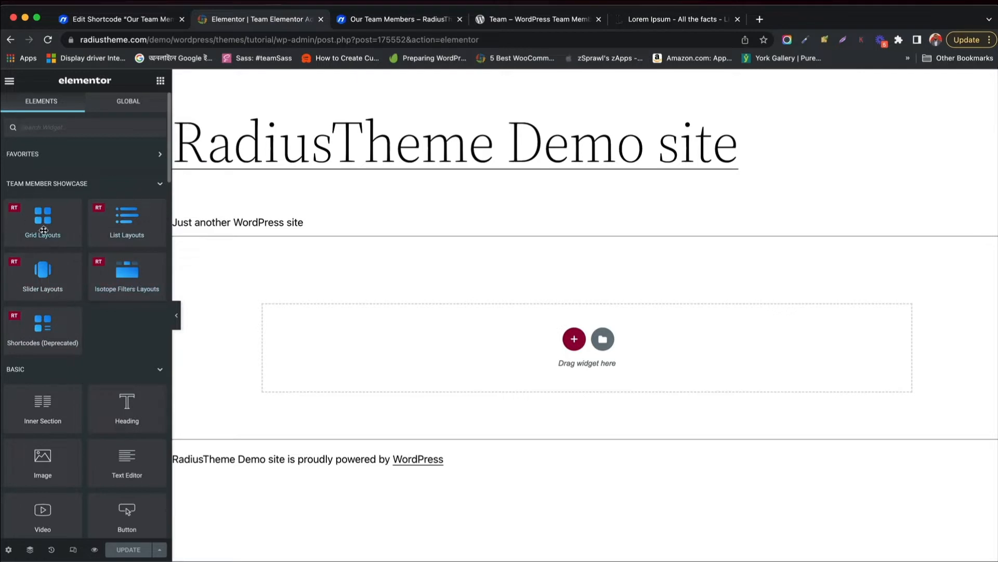
{"action": "left_click_drag", "start_coordinate": [43, 216], "coordinate": [533, 315]}
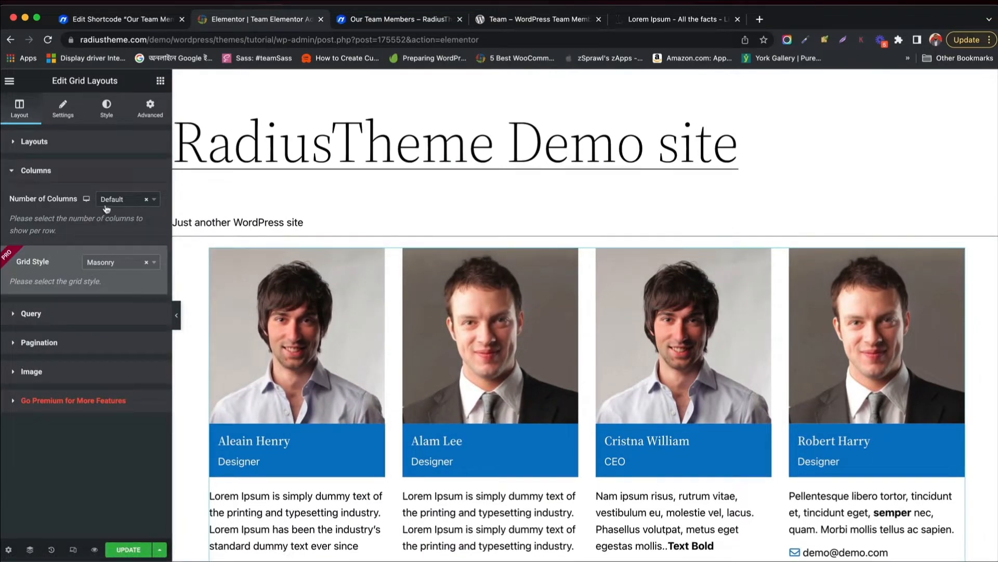
Review the Number of Columns options and preview the grid at tablet, then mobile width
{"action": "left_click", "coordinate": [127, 199]}
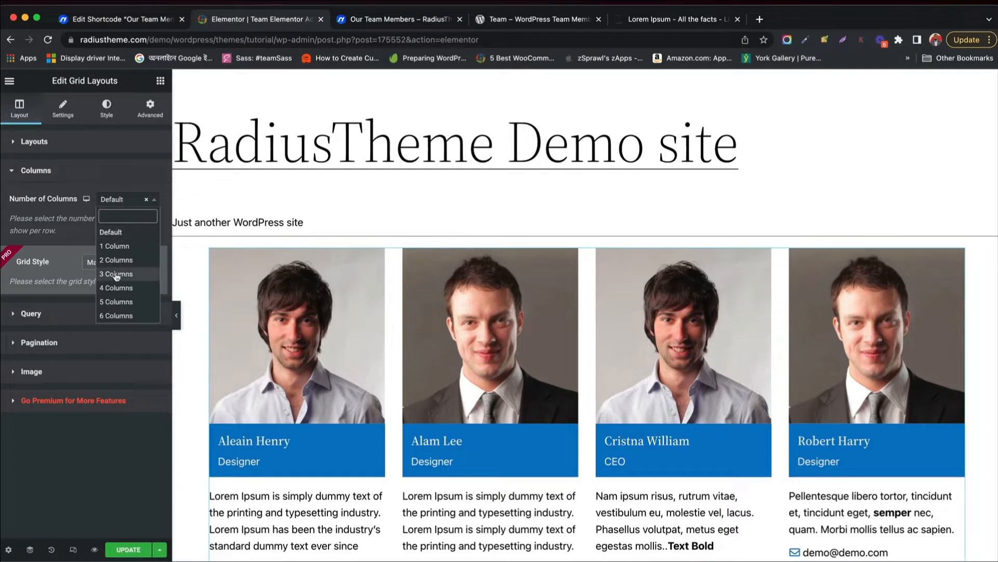
{"action": "left_click", "coordinate": [117, 273]}
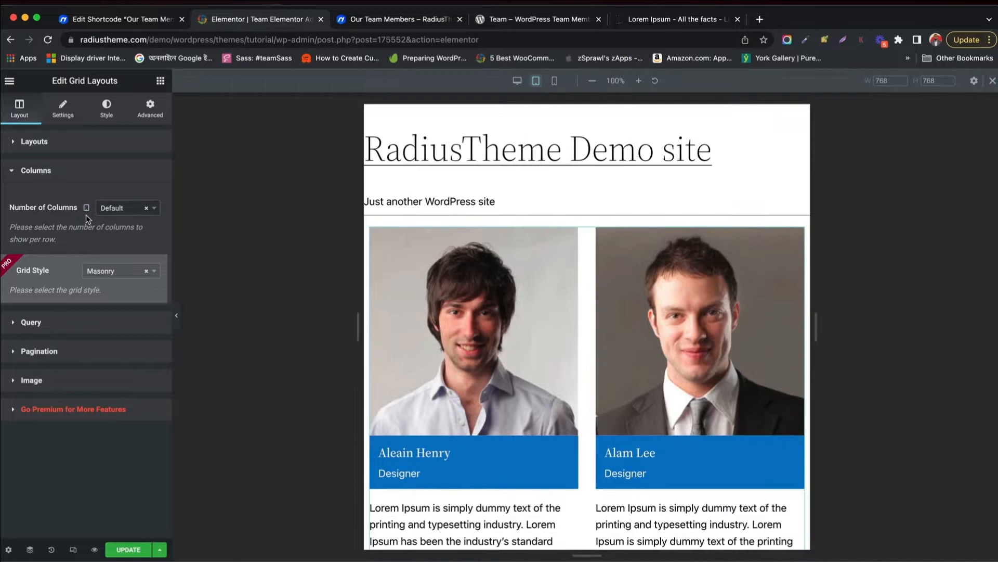
{"action": "left_click", "coordinate": [124, 208]}
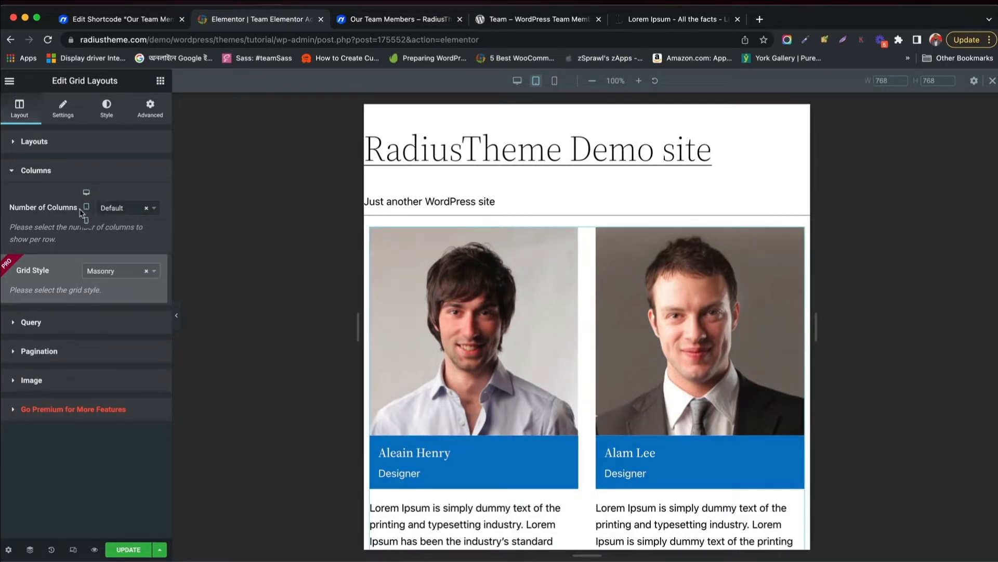
{"action": "left_click", "coordinate": [554, 80]}
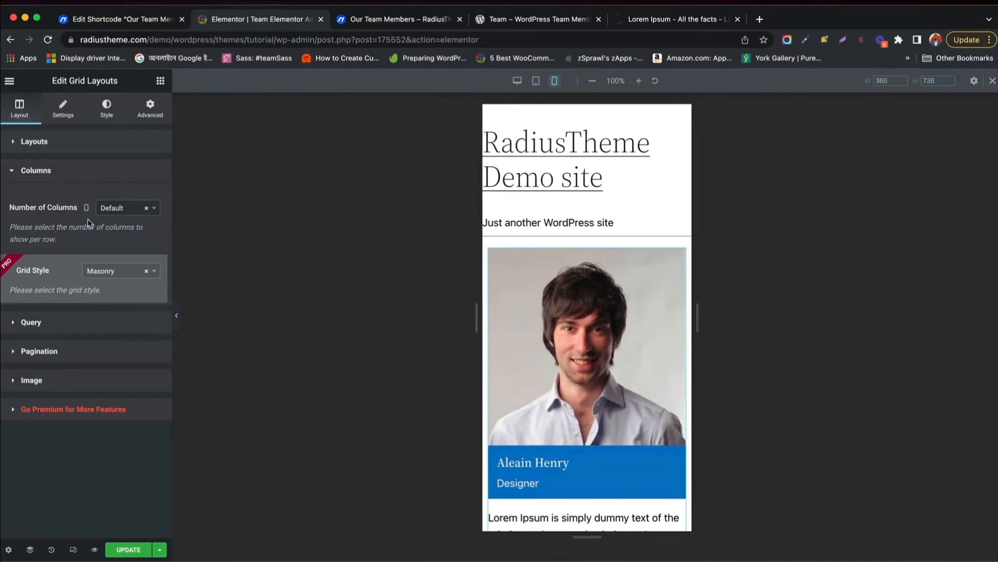
{"action": "mouse_move", "coordinate": [30, 302]}
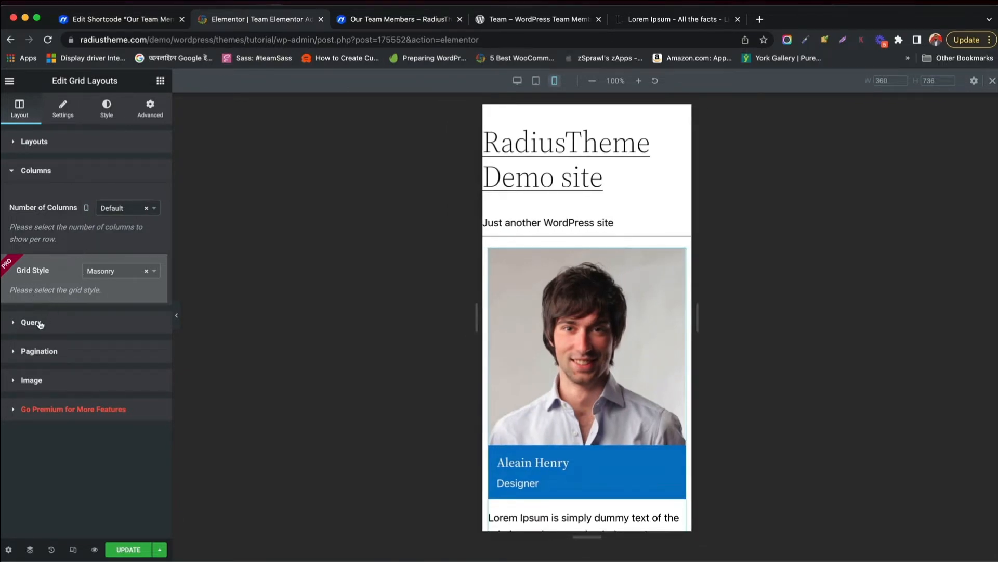
In the Query section, try the Include and Exclude member options, ending on Include
{"action": "left_click", "coordinate": [31, 323]}
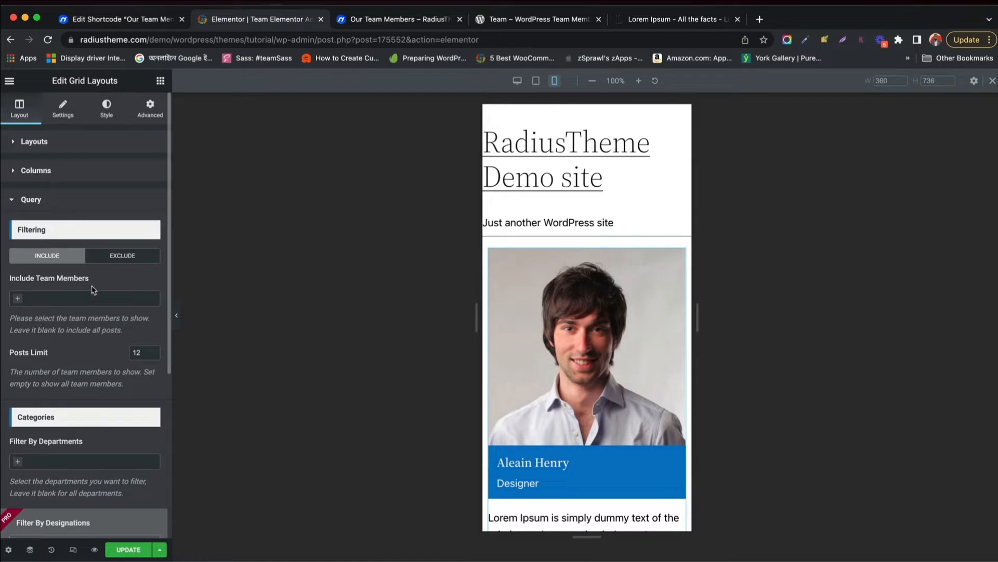
{"action": "left_click", "coordinate": [84, 299]}
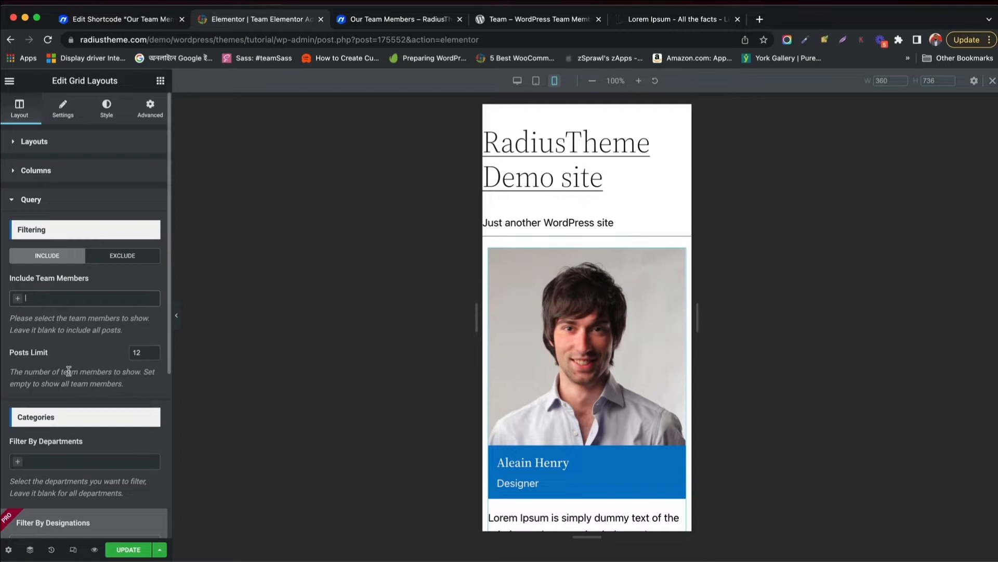
{"action": "scroll", "scroll_direction": "down", "scroll_amount": 3}
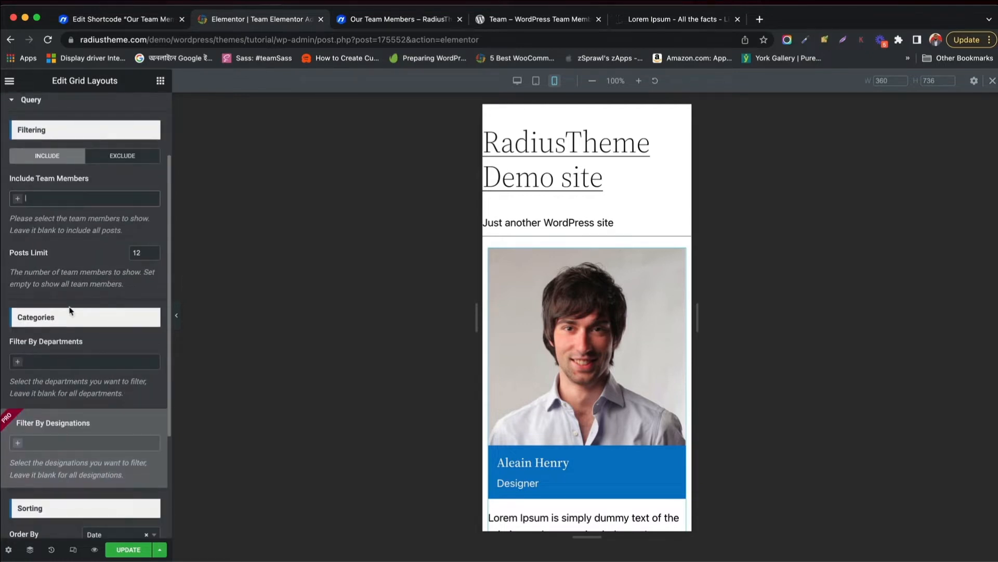
{"action": "left_click", "coordinate": [122, 155]}
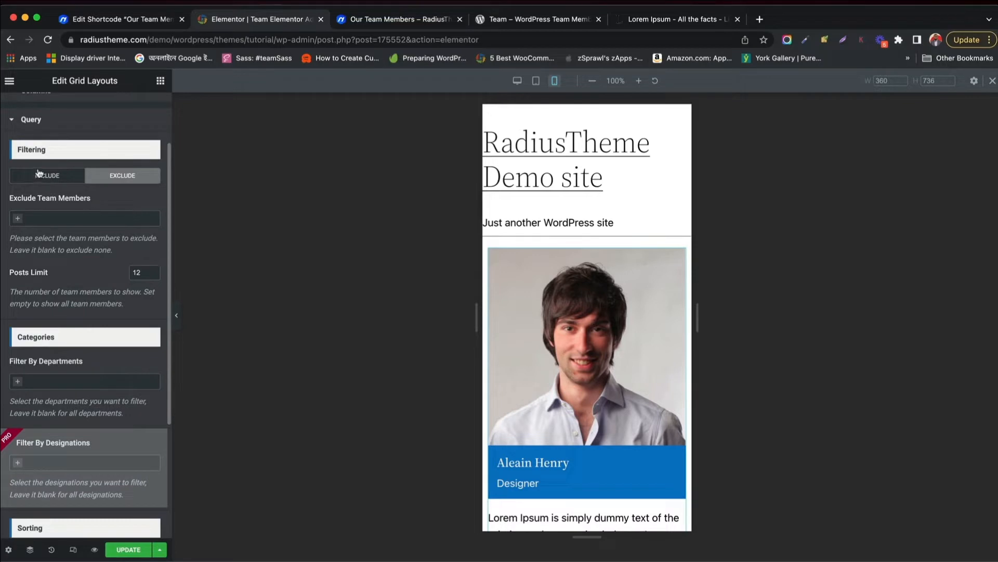
{"action": "left_click", "coordinate": [46, 175]}
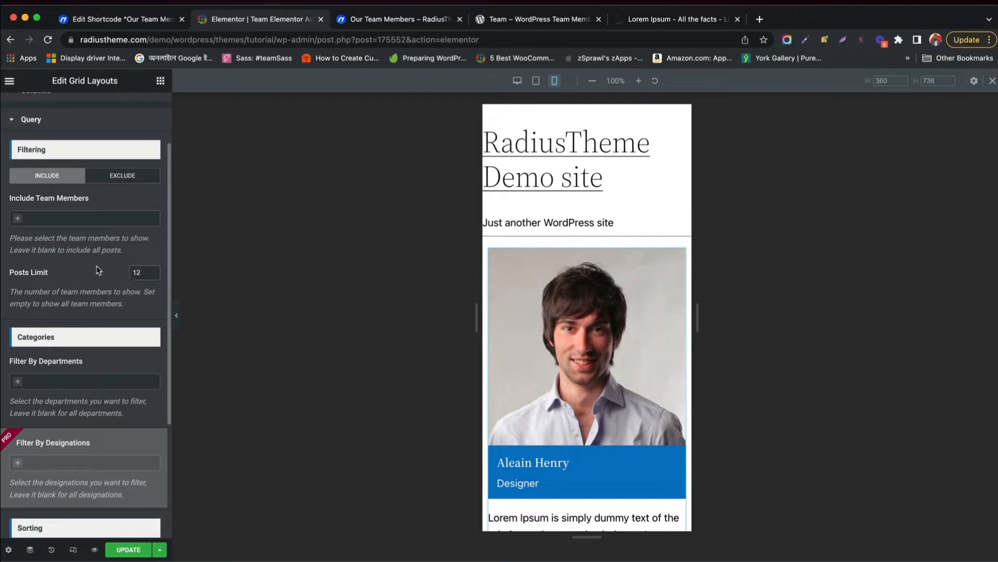
{"action": "scroll", "scroll_direction": "down", "scroll_amount": 3}
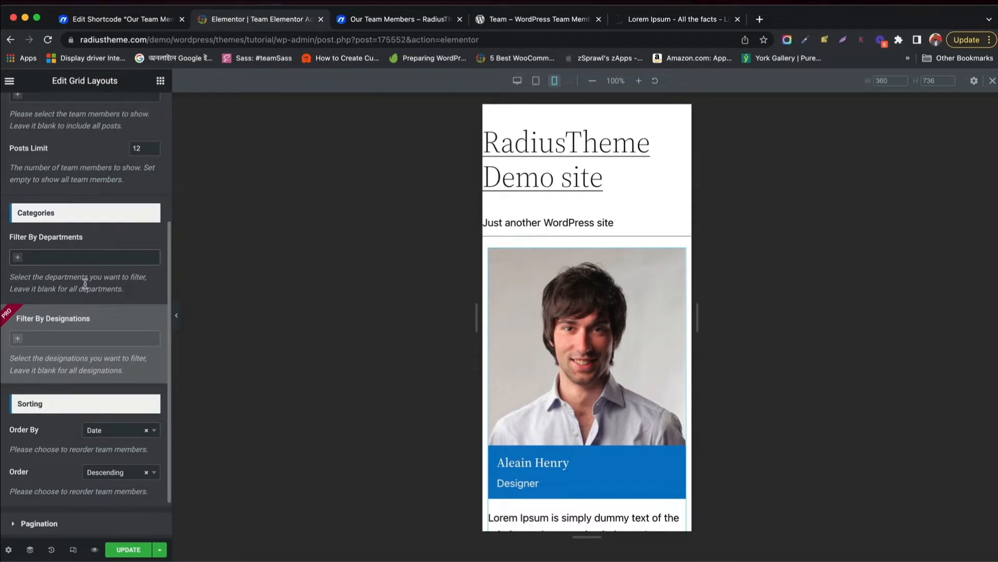
{"action": "mouse_move", "coordinate": [44, 342]}
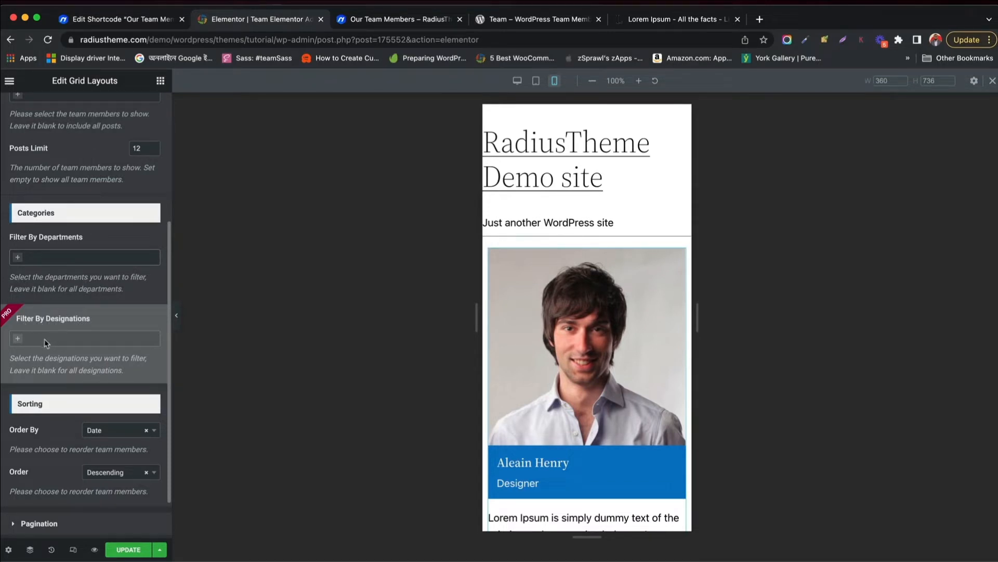
{"action": "scroll", "scroll_direction": "down", "scroll_amount": 3}
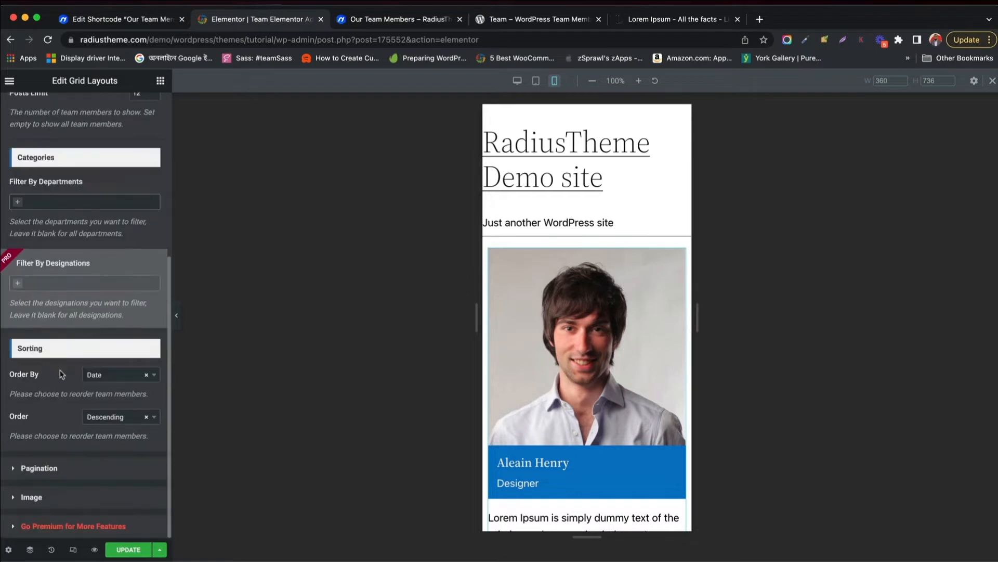
{"action": "left_click", "coordinate": [117, 374]}
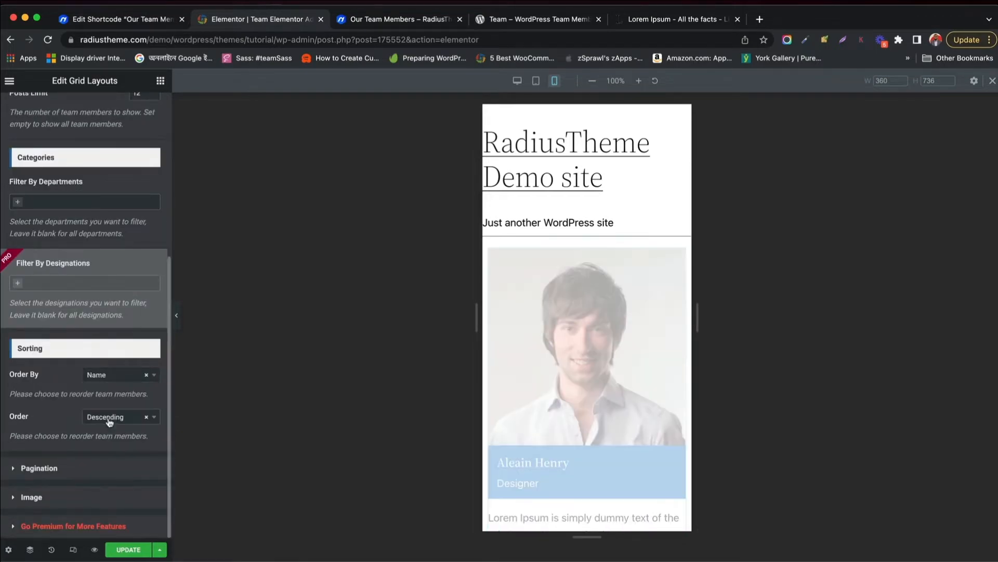
{"action": "left_click", "coordinate": [118, 416]}
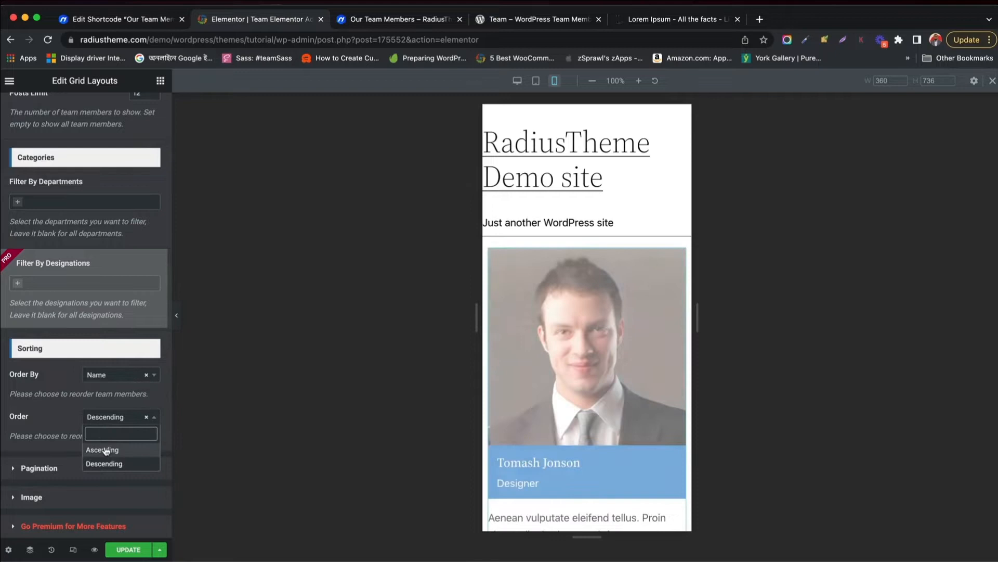
{"action": "left_click", "coordinate": [102, 450]}
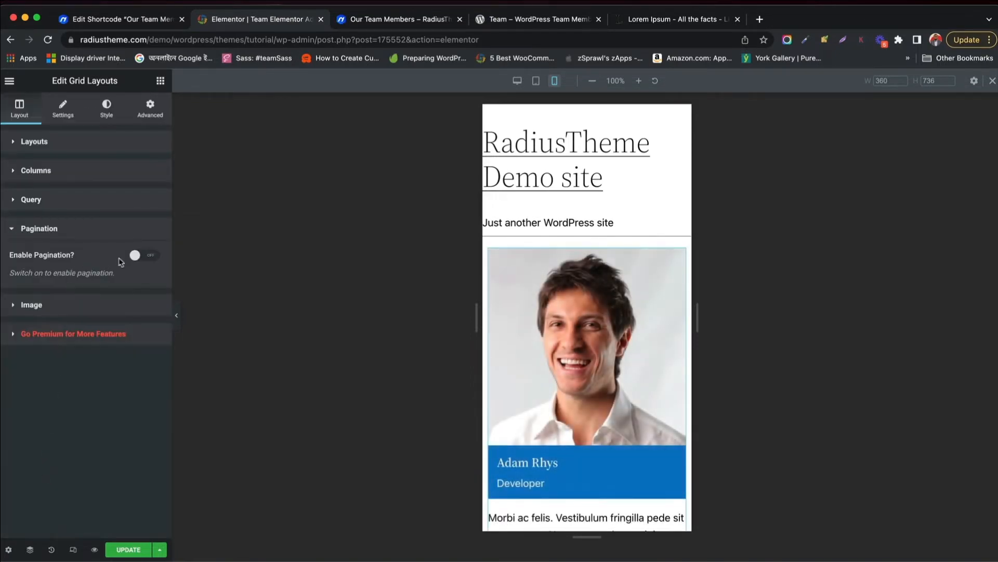
Enable pagination for the team grid and expand the Image section
{"action": "left_click", "coordinate": [144, 256]}
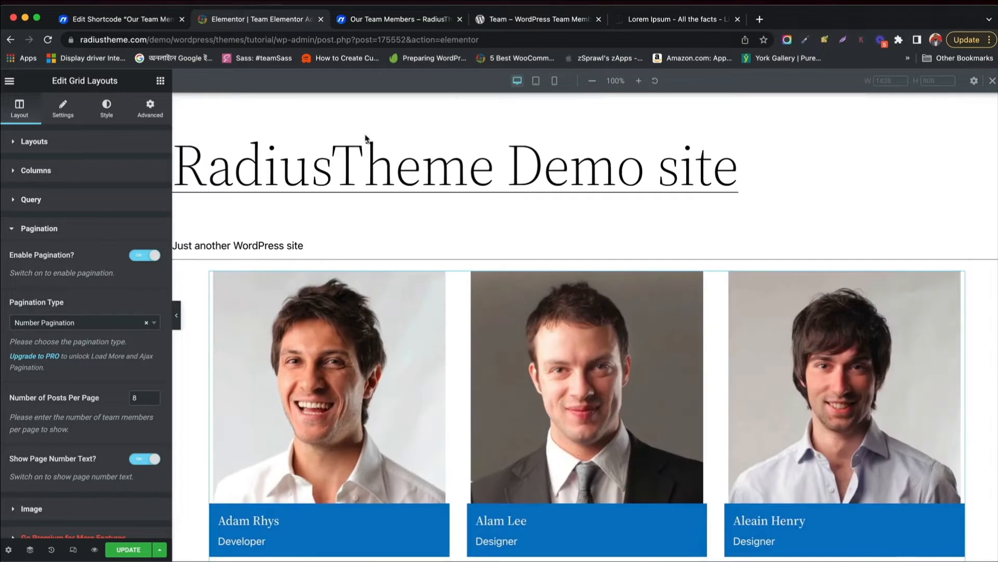
{"action": "left_click", "coordinate": [83, 322]}
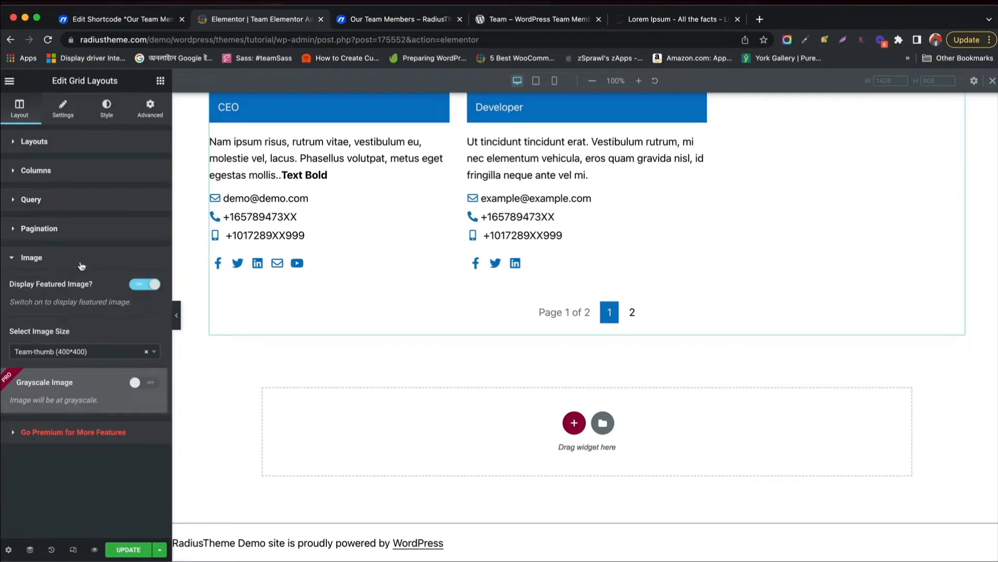
Choose the Team-thumb (400*400) image size and move to the Settings tab
{"action": "left_click", "coordinate": [80, 350]}
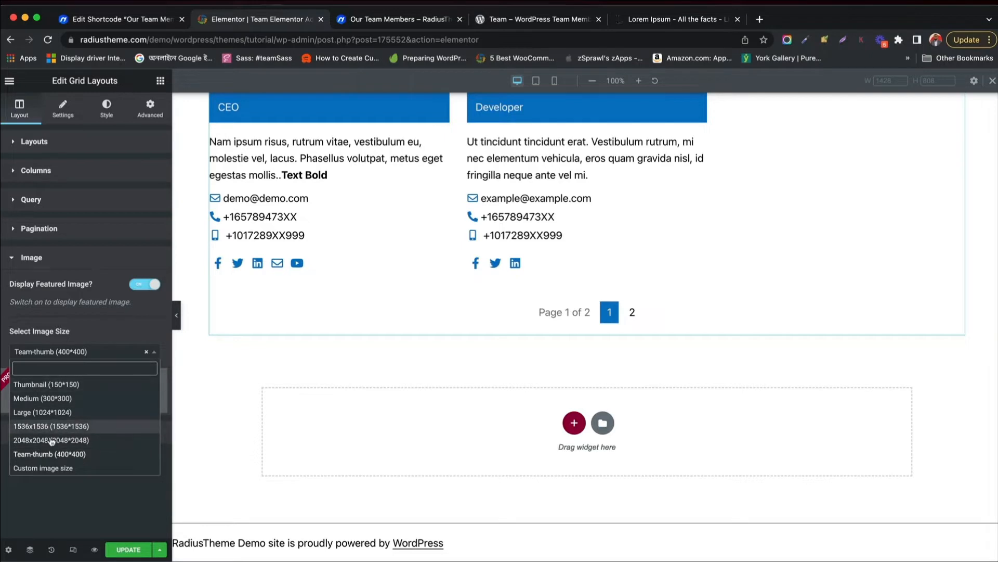
{"action": "left_click", "coordinate": [76, 351]}
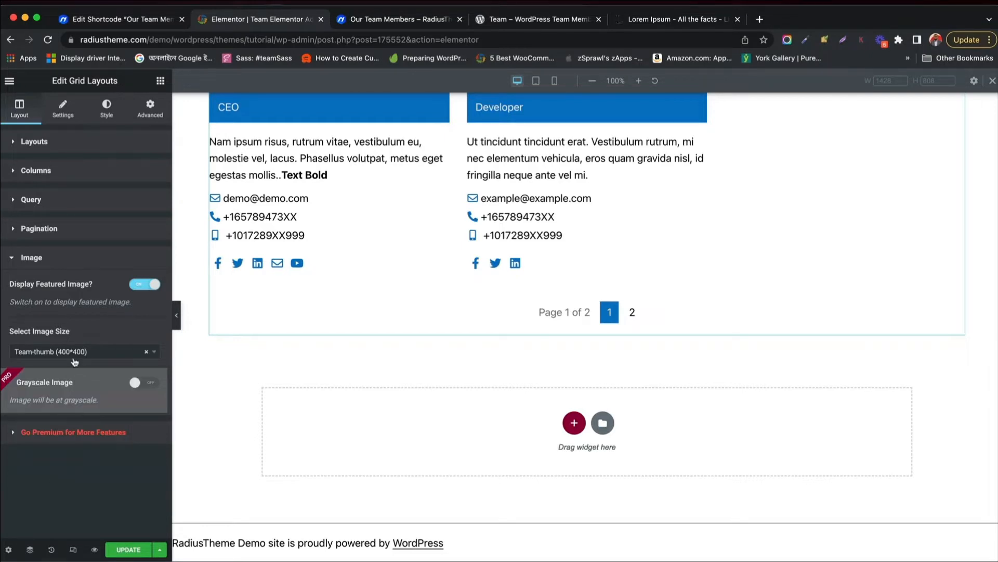
{"action": "mouse_move", "coordinate": [323, 293]}
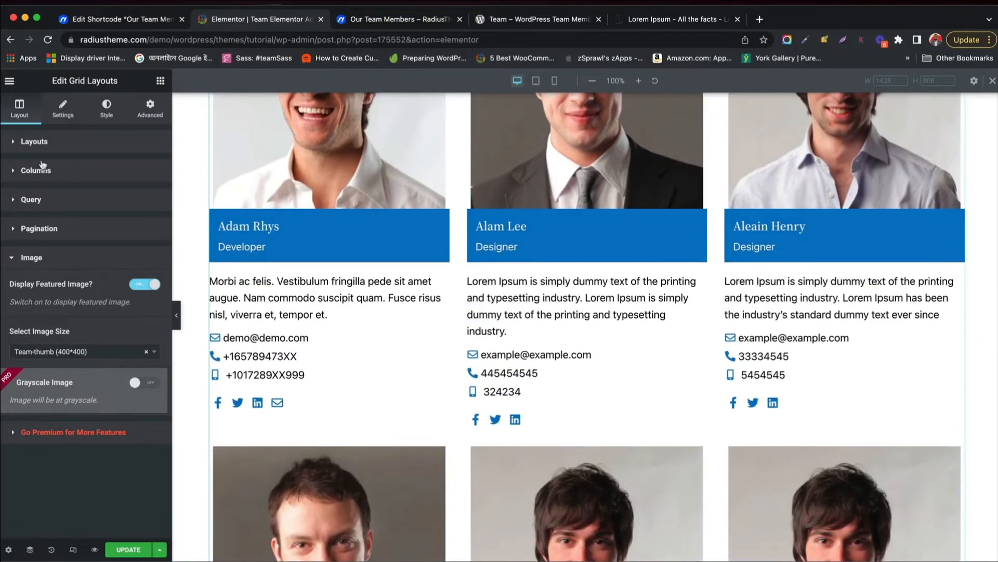
{"action": "left_click", "coordinate": [61, 107]}
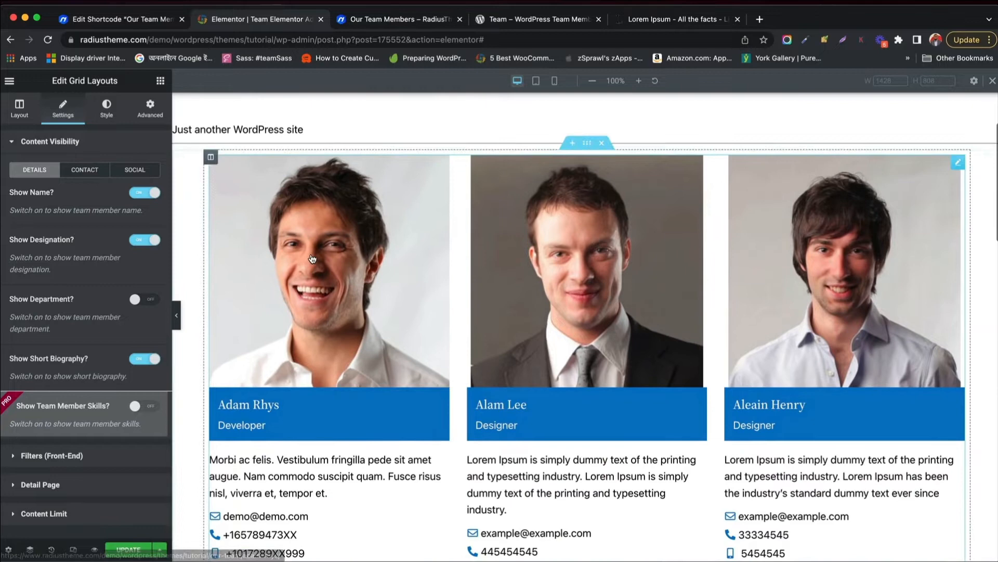
Toggle Show Department on, try Show Fax in the Contact tab, and view the Social options
{"action": "left_click", "coordinate": [145, 300]}
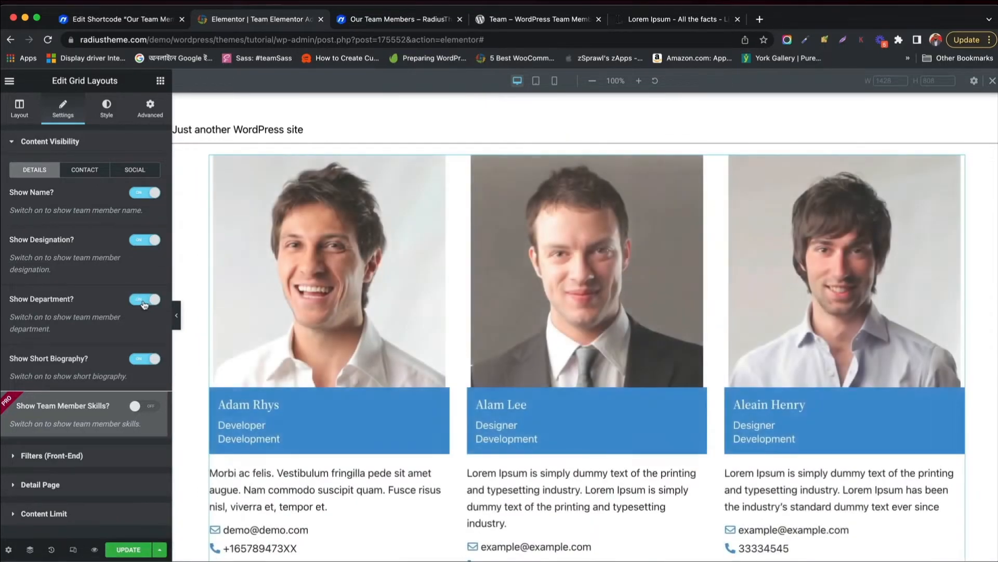
{"action": "left_click", "coordinate": [84, 170]}
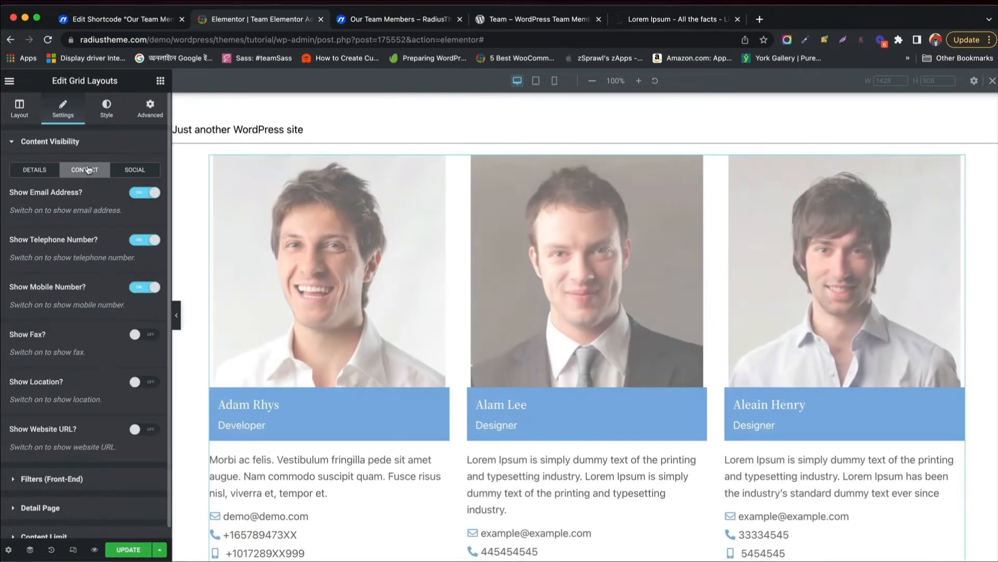
{"action": "left_click", "coordinate": [145, 334]}
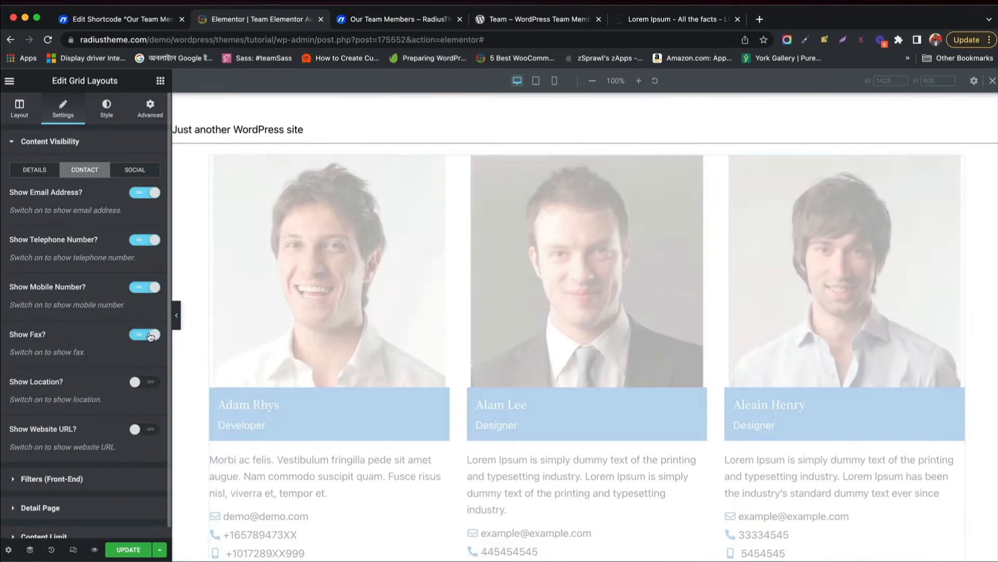
{"action": "left_click", "coordinate": [145, 334]}
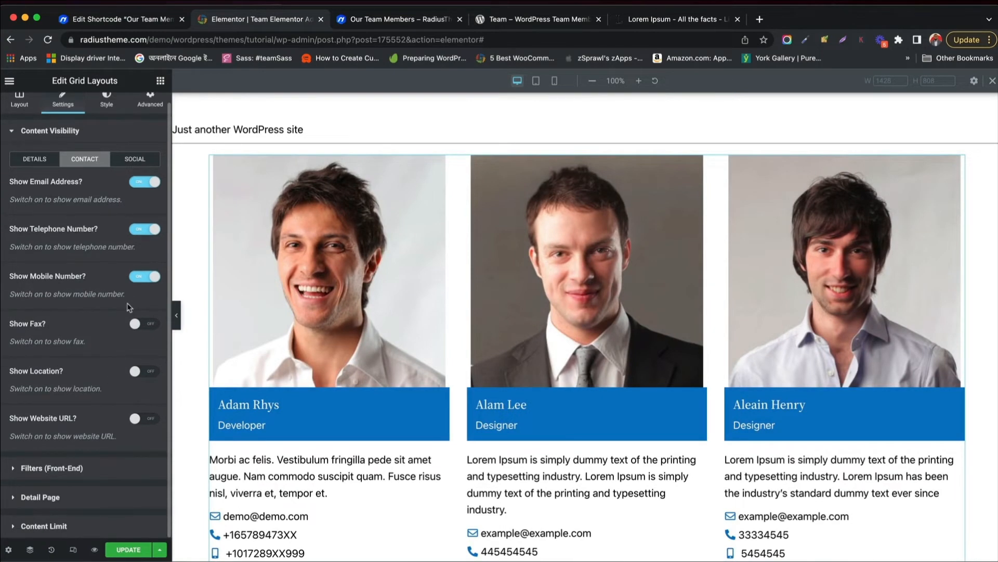
{"action": "mouse_move", "coordinate": [108, 360]}
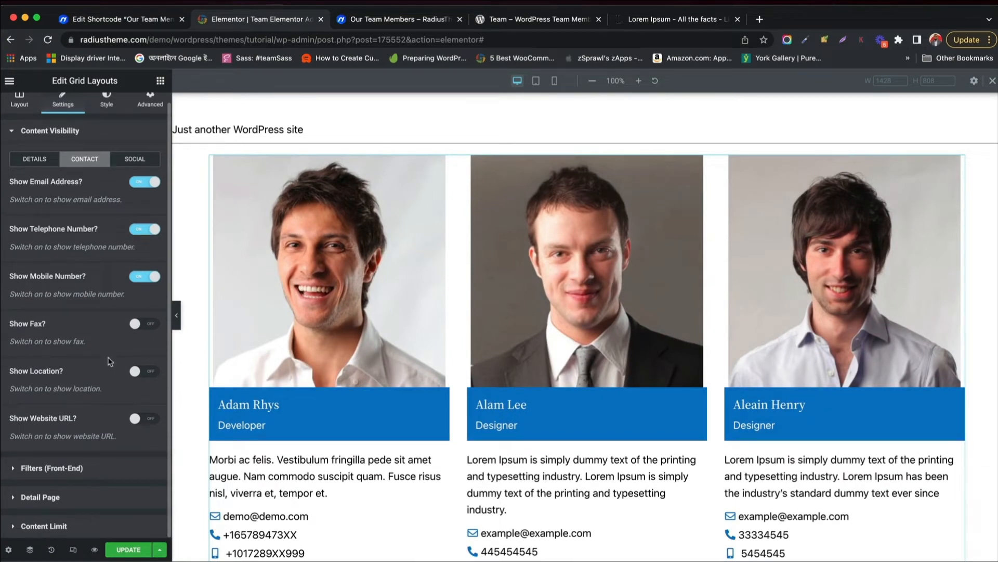
{"action": "left_click", "coordinate": [49, 131]}
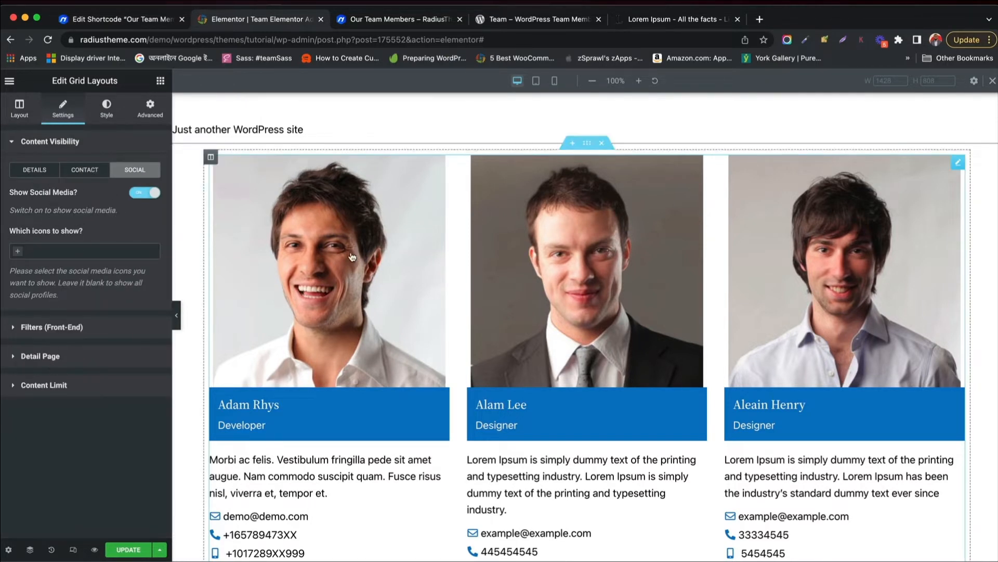
{"action": "scroll", "scroll_direction": "down", "scroll_amount": 3}
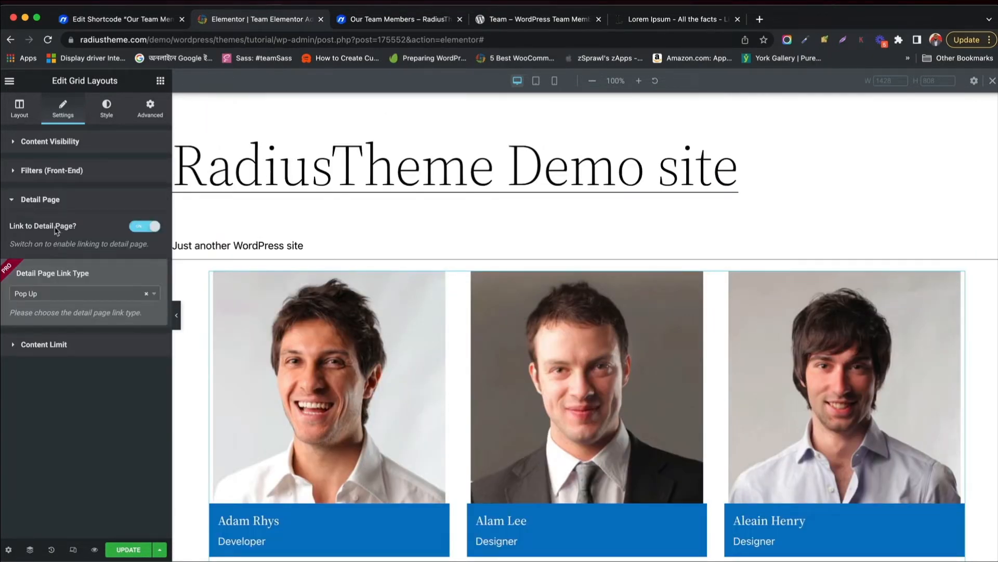
In the Style tab, set the Color Scheme primary colour to red and view Name styling
{"action": "left_click", "coordinate": [44, 345]}
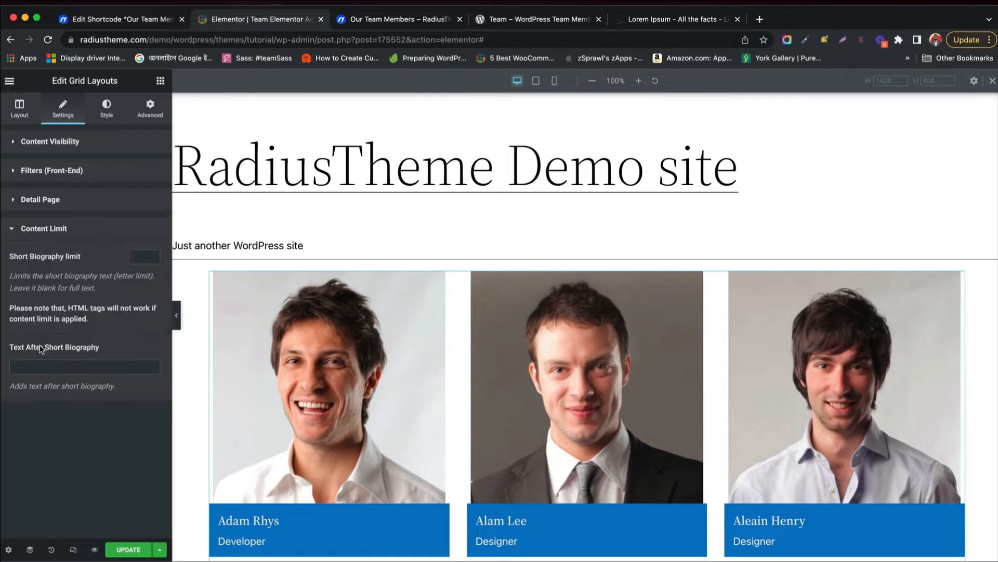
{"action": "left_click", "coordinate": [107, 108]}
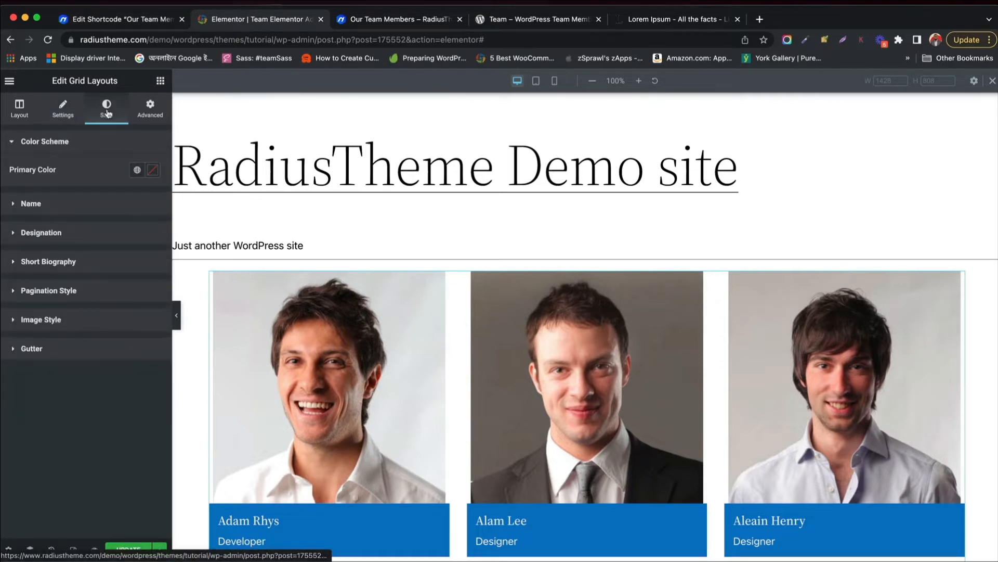
{"action": "left_click", "coordinate": [137, 170]}
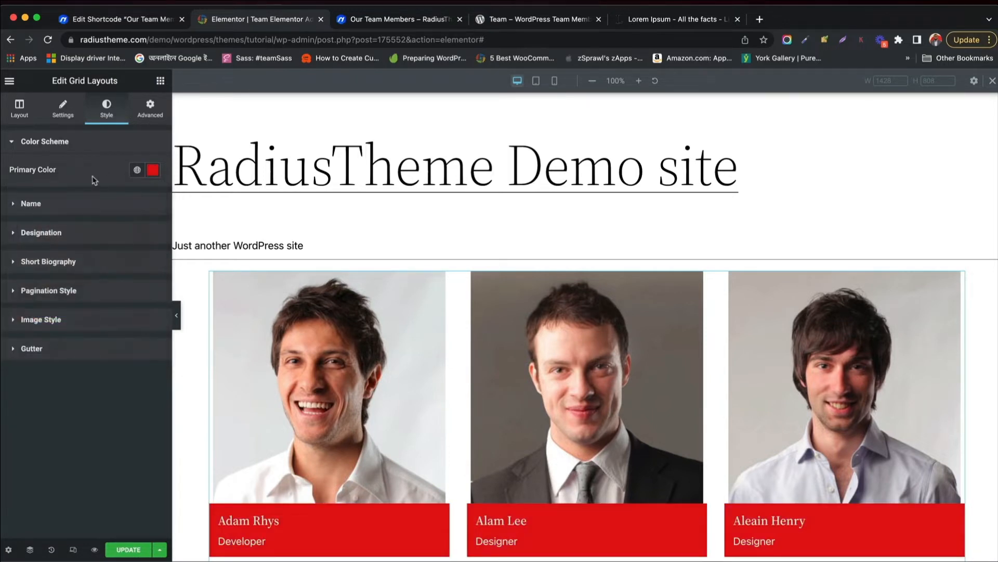
{"action": "left_click", "coordinate": [30, 203]}
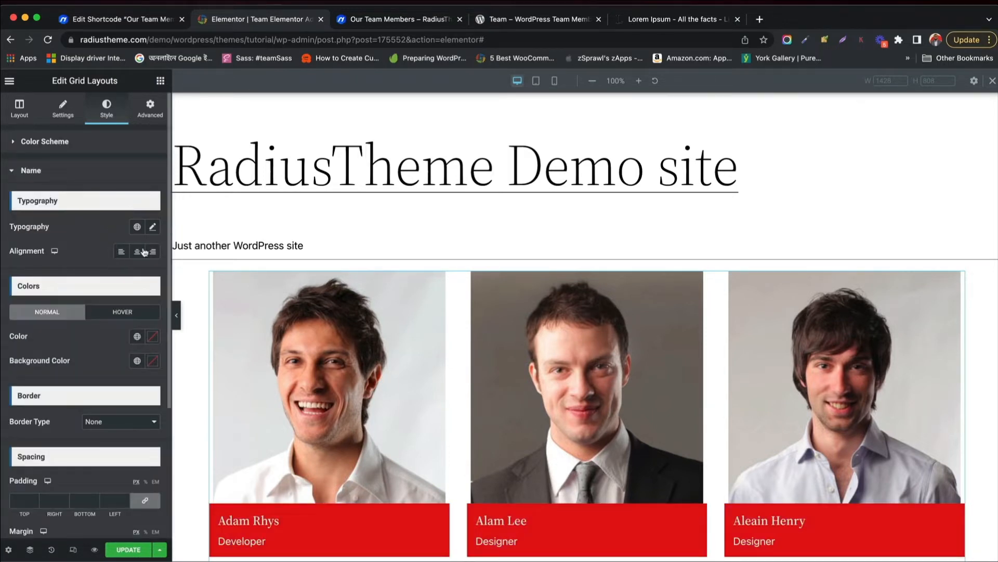
{"action": "scroll", "scroll_direction": "down", "scroll_amount": 3}
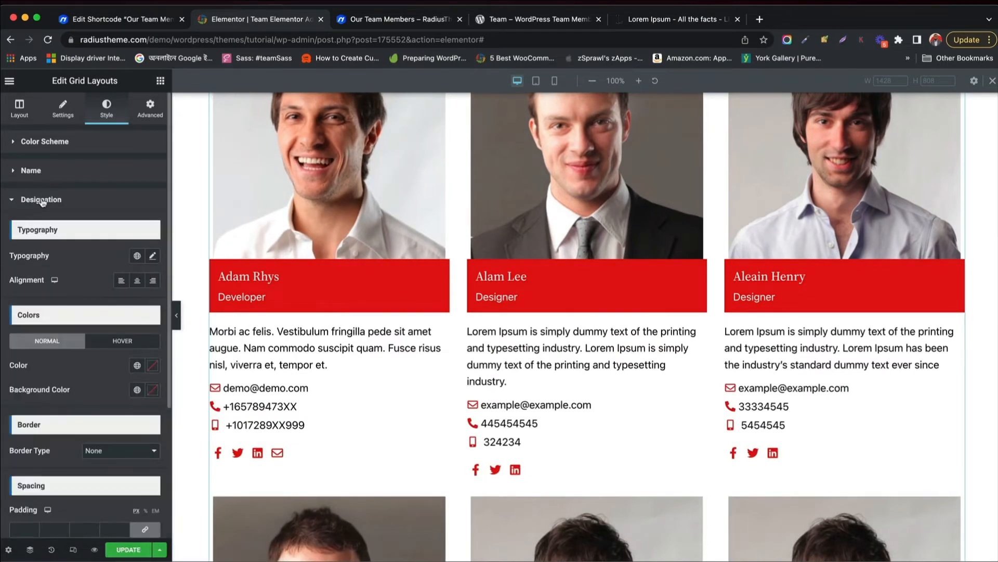
Browse the Pagination and Gutter style sections, preview the page, and return to the editor
{"action": "left_click", "coordinate": [40, 200]}
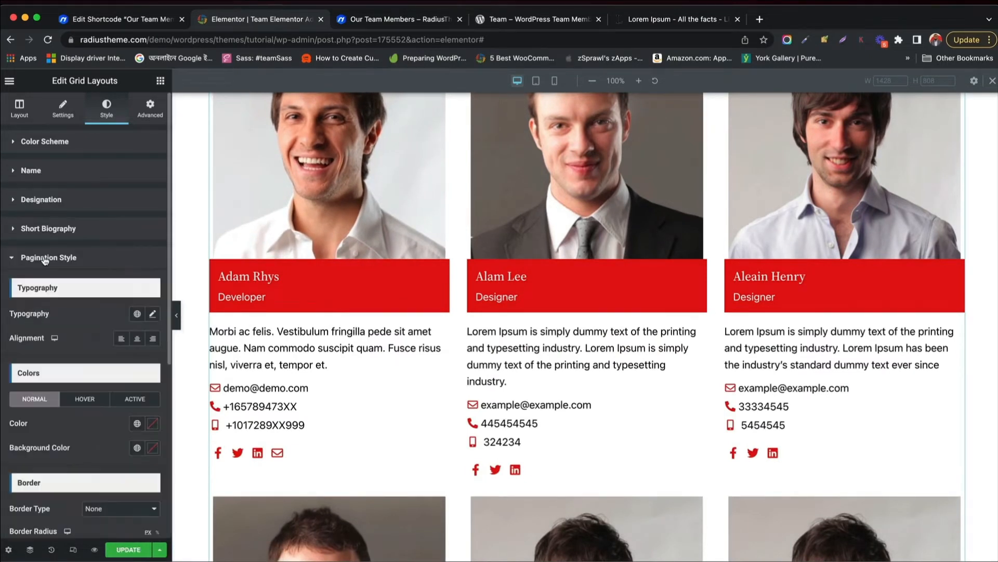
{"action": "left_click", "coordinate": [48, 257]}
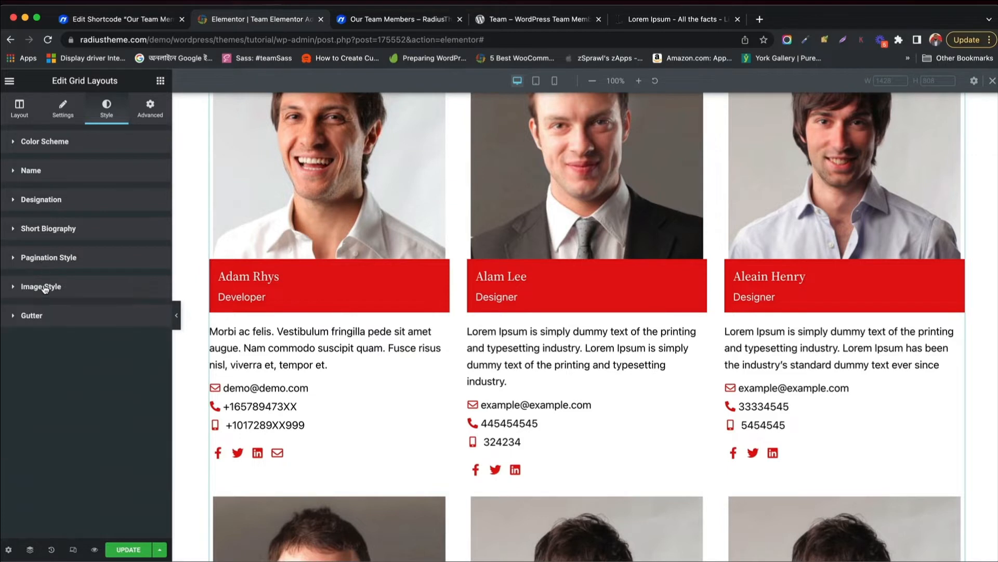
{"action": "left_click", "coordinate": [30, 315]}
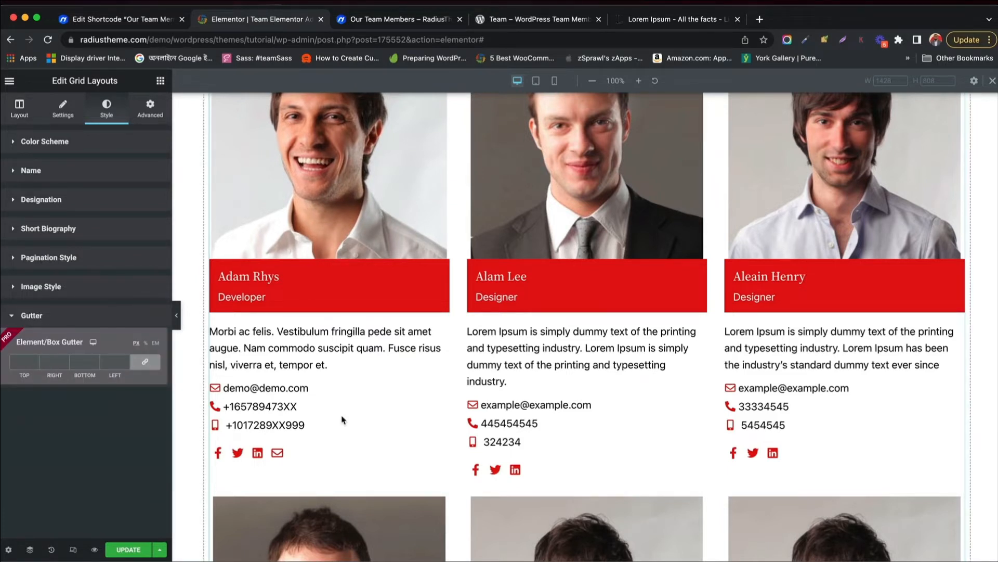
{"action": "scroll", "scroll_direction": "down", "scroll_amount": 3}
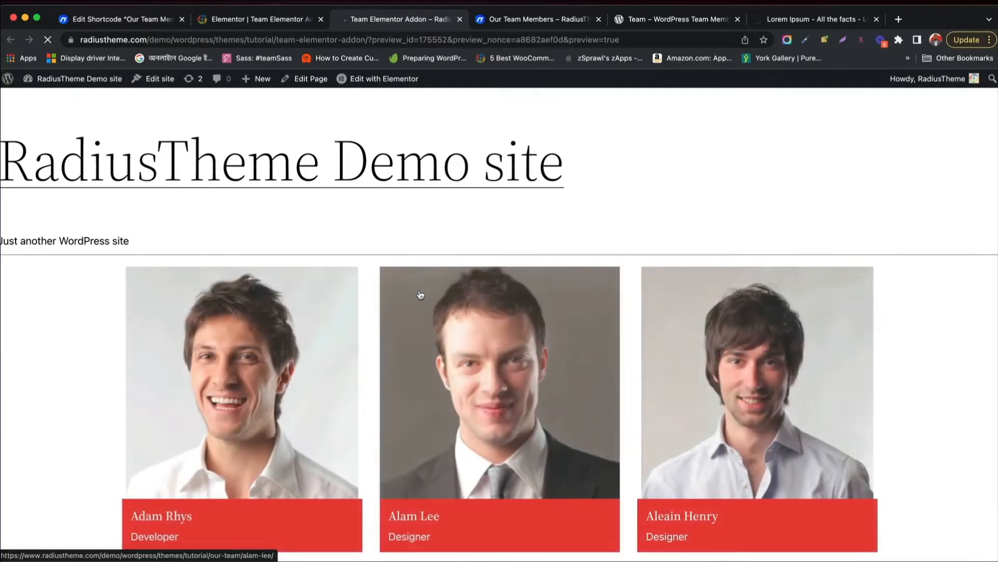
{"action": "scroll", "scroll_direction": "down", "scroll_amount": 3}
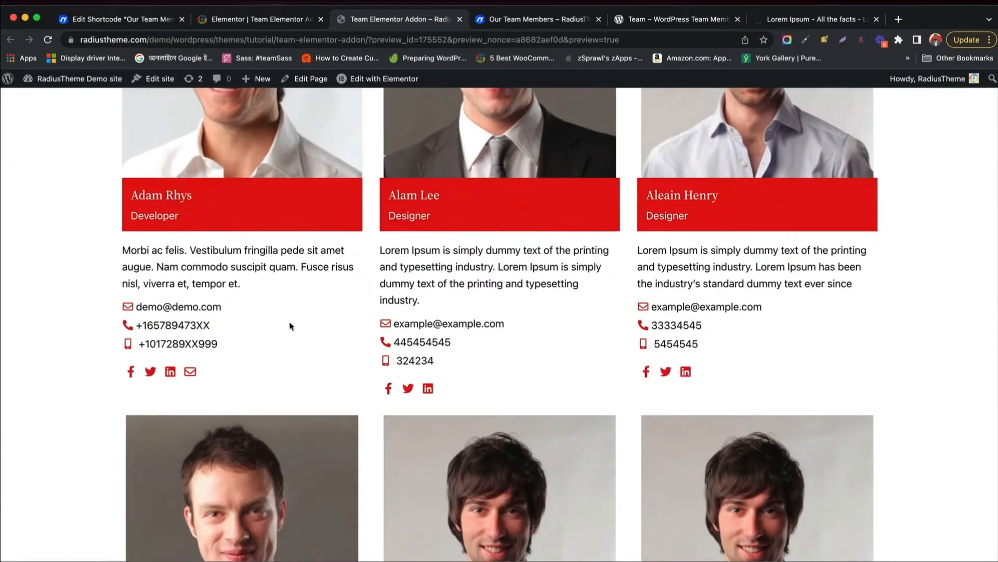
{"action": "left_click", "coordinate": [384, 78]}
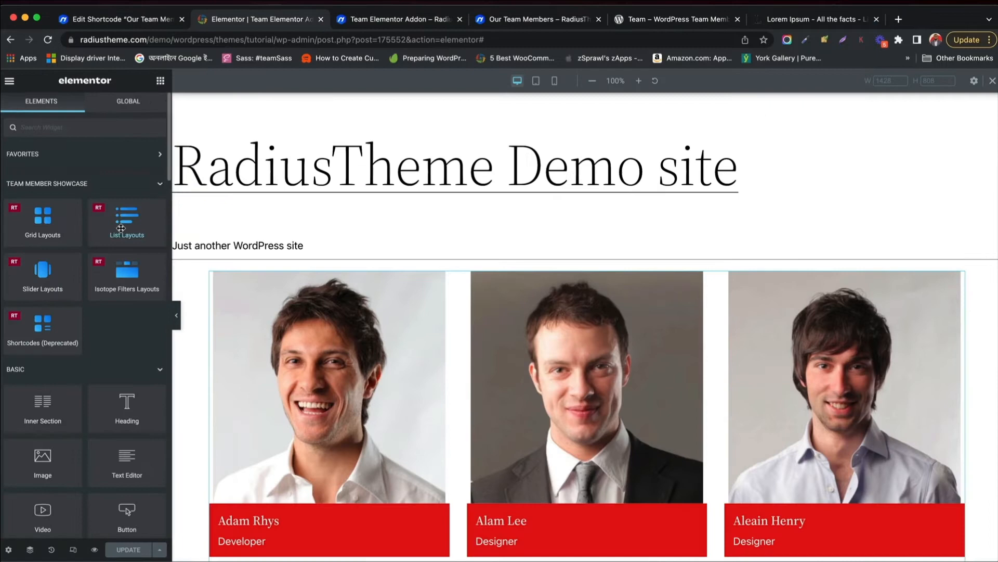
Add a List Layouts team widget below the grid and scroll through the two-column member list
{"action": "left_click_drag", "start_coordinate": [127, 219], "coordinate": [396, 261]}
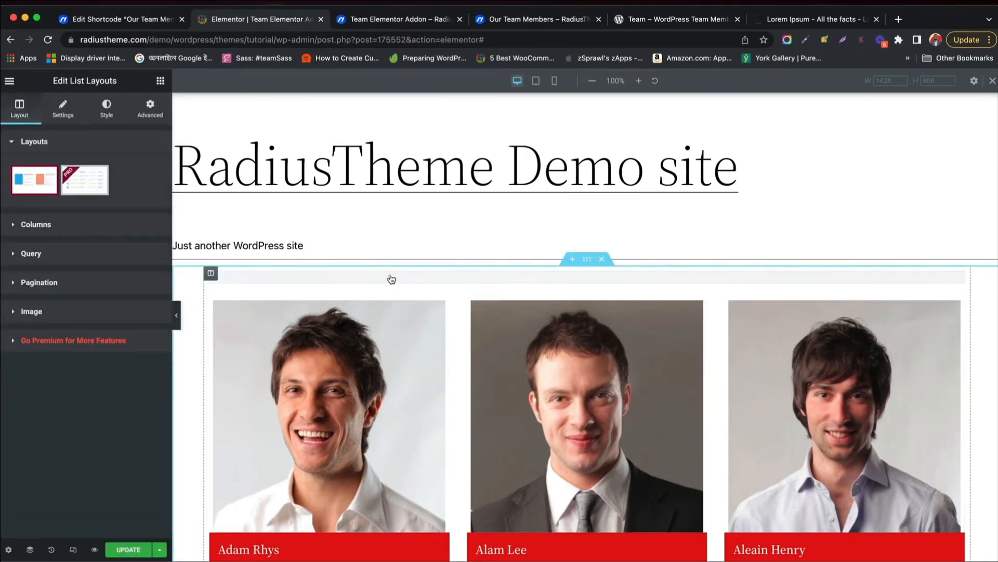
{"action": "scroll", "scroll_direction": "down", "scroll_amount": 3}
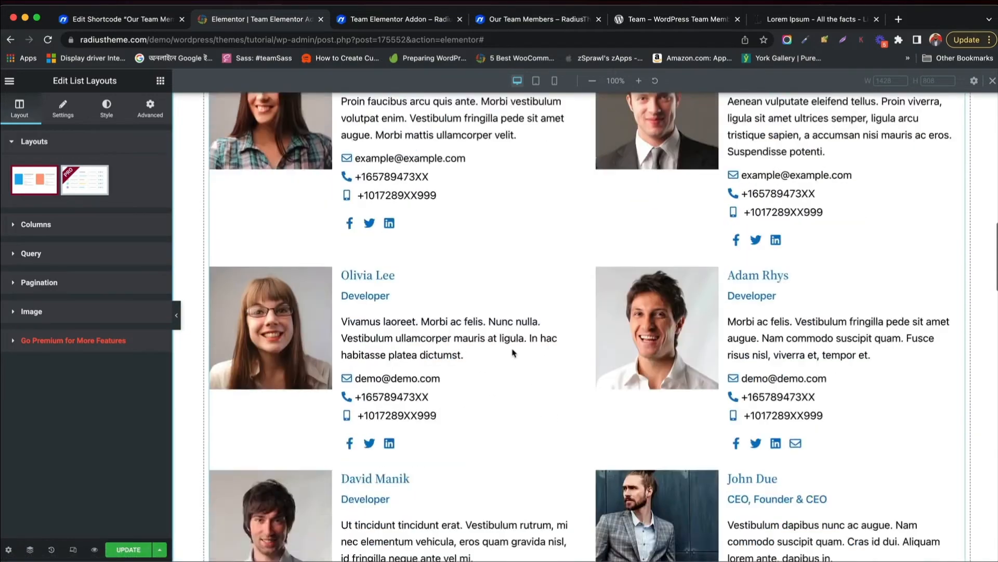
{"action": "scroll", "scroll_direction": "down", "scroll_amount": 3}
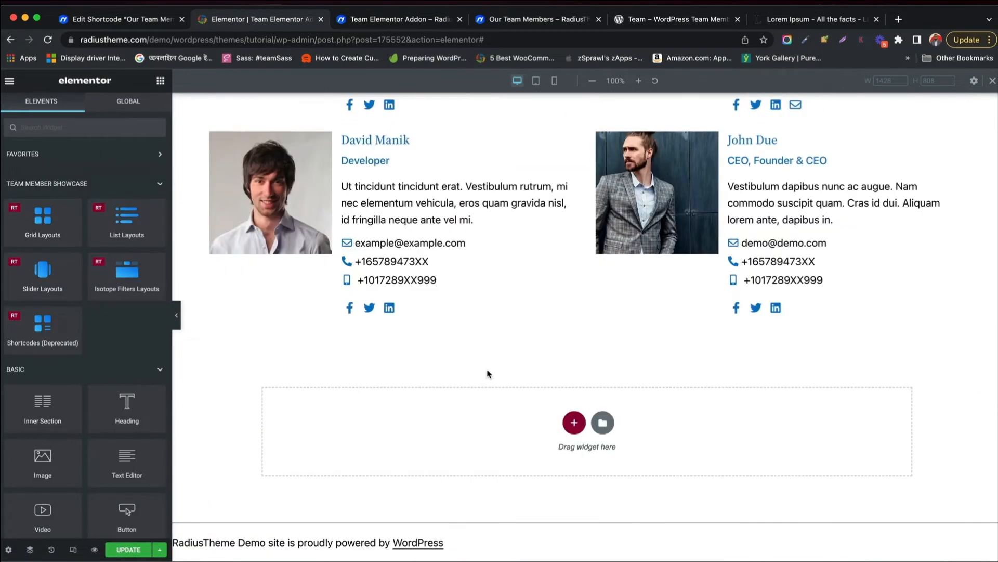
{"action": "scroll", "scroll_direction": "down", "scroll_amount": 3}
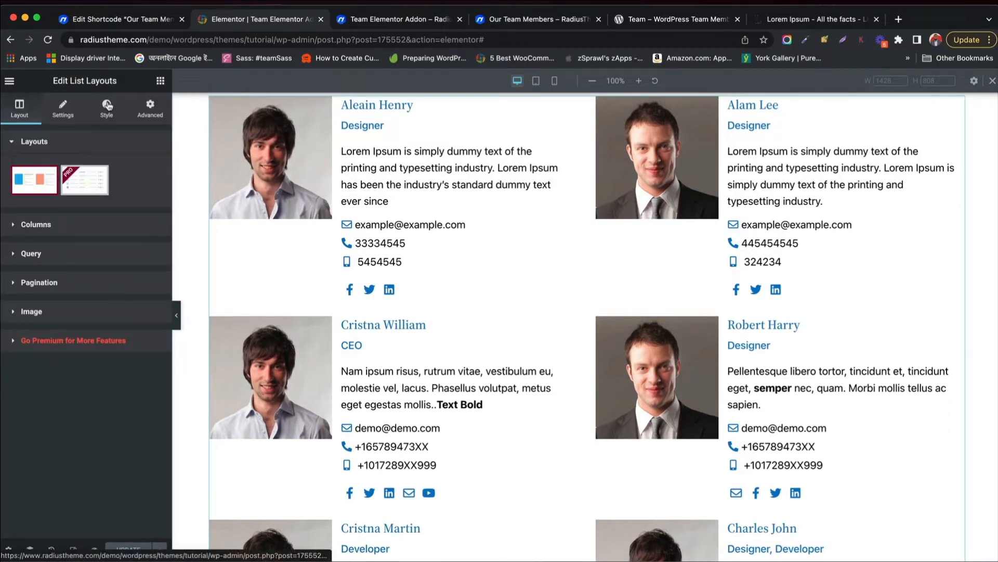
In the List Layouts Style tab, open and close the Name colour picker
{"action": "left_click", "coordinate": [107, 107]}
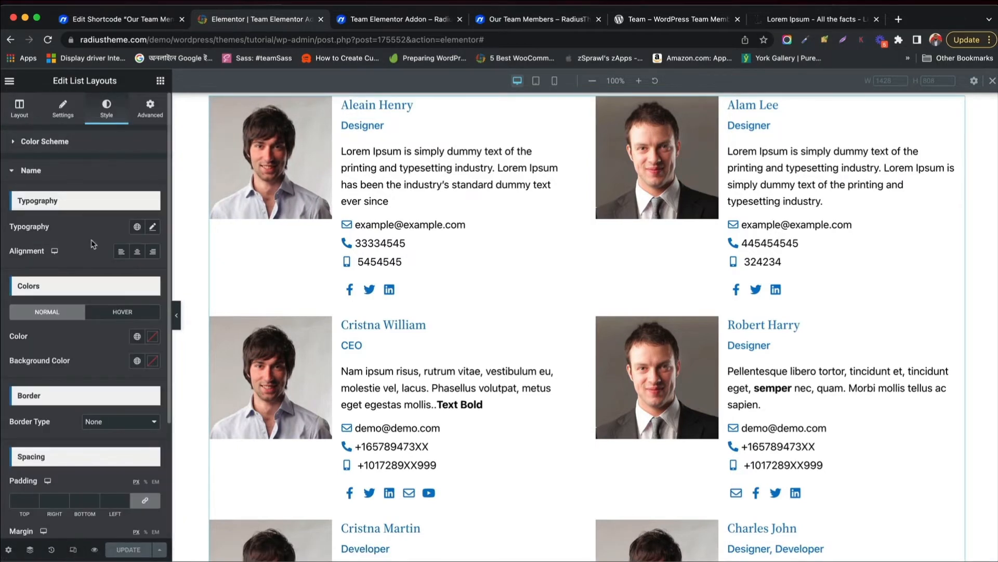
{"action": "left_click", "coordinate": [151, 336]}
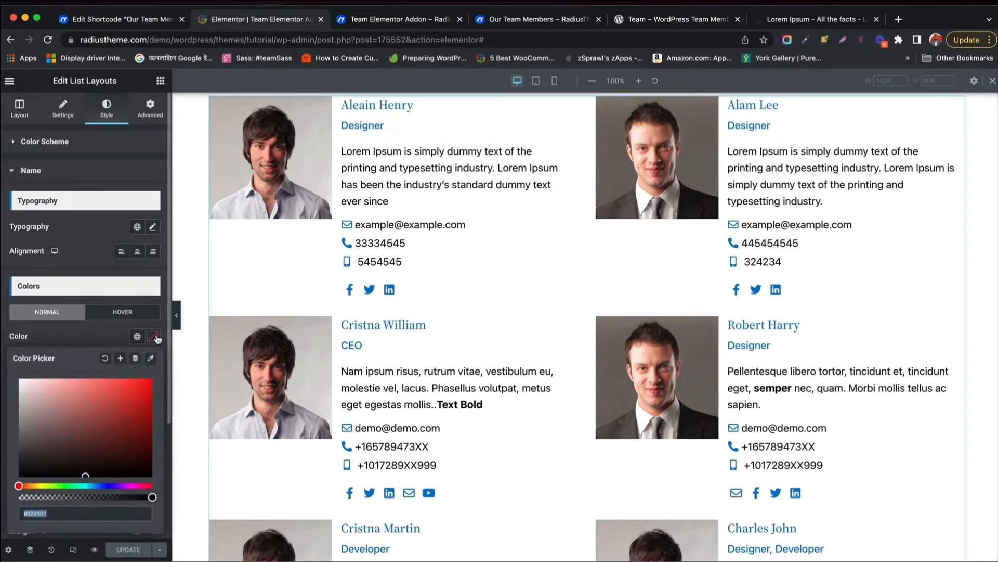
{"action": "left_click", "coordinate": [143, 388]}
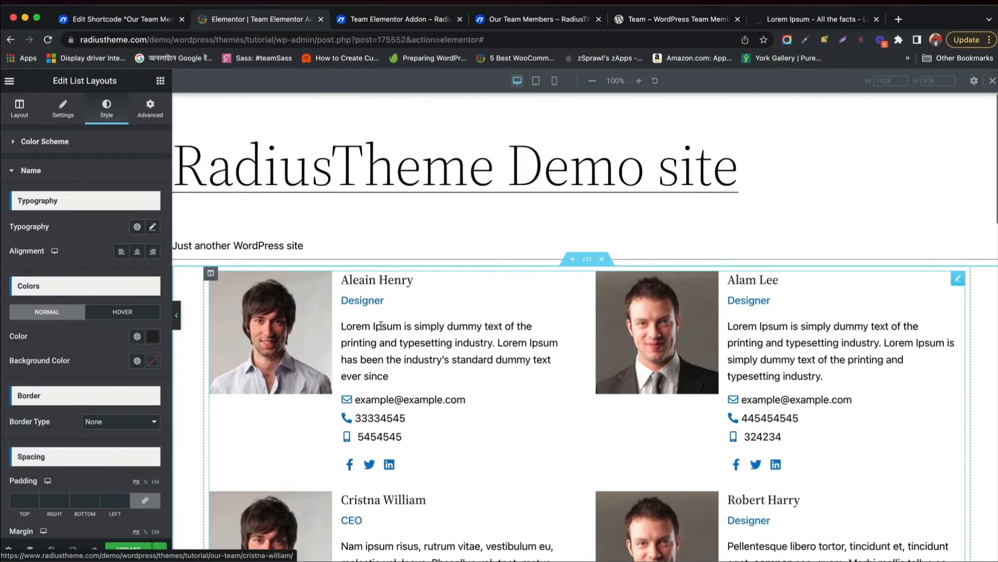
{"action": "scroll", "scroll_direction": "down", "scroll_amount": 3}
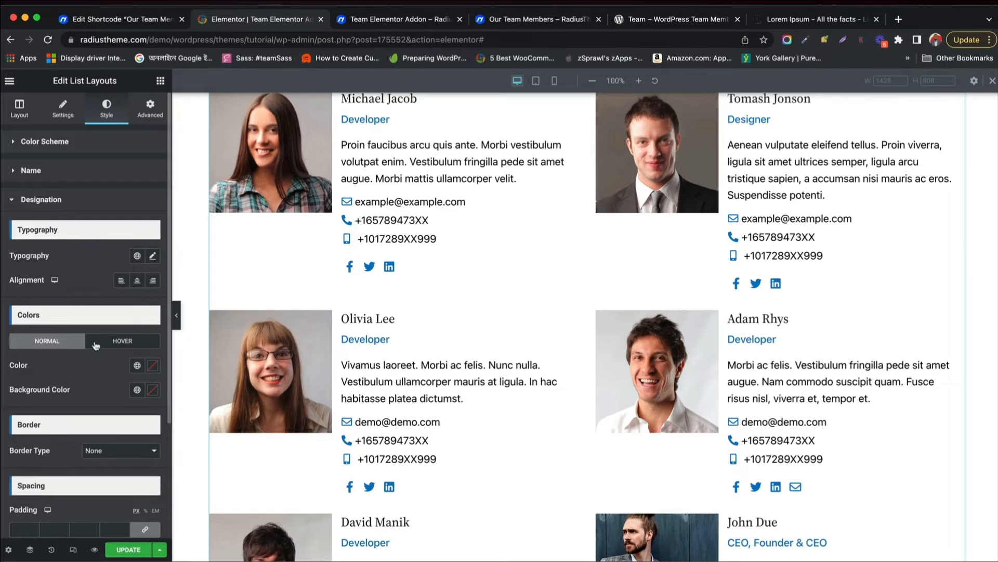
{"action": "scroll", "scroll_direction": "down", "scroll_amount": 3}
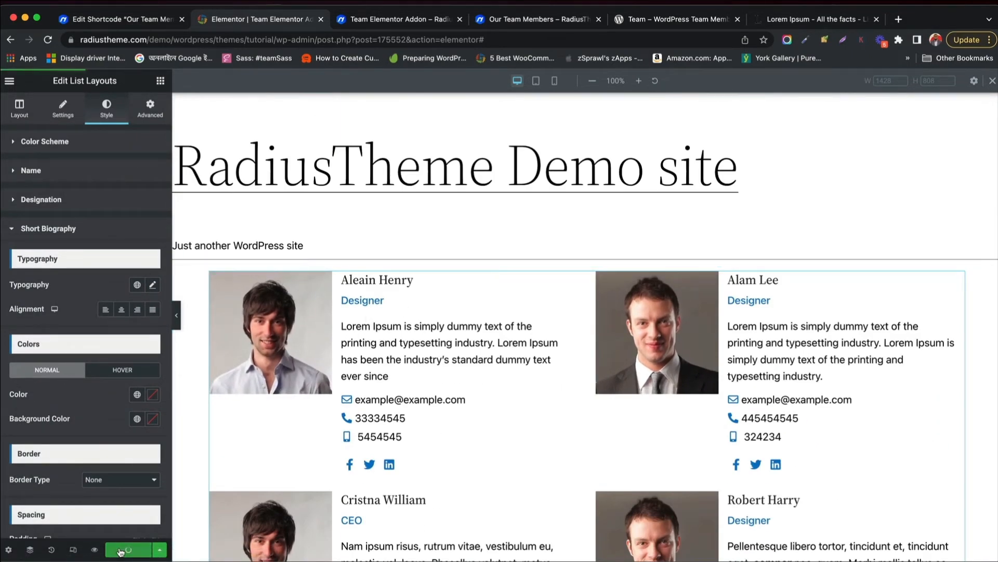
Update the page, check the list layout on the front-end preview, and return to the editor
{"action": "left_click", "coordinate": [128, 549]}
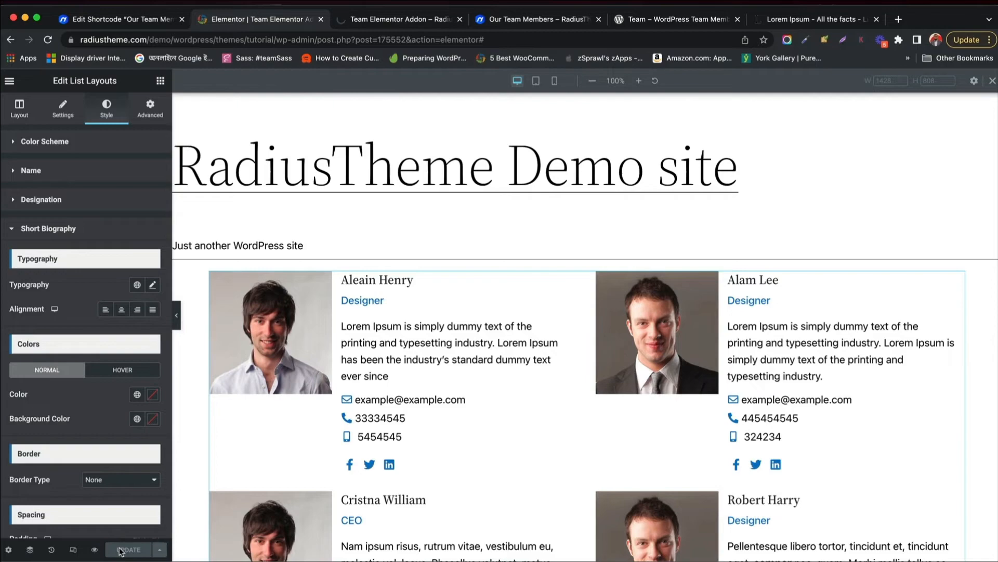
{"action": "left_click", "coordinate": [399, 19]}
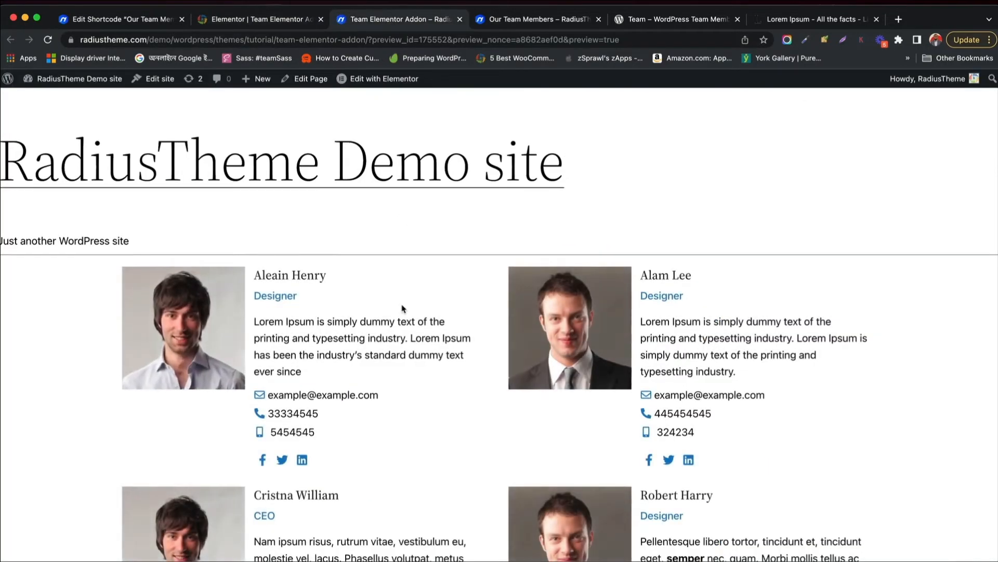
{"action": "scroll", "scroll_direction": "down", "scroll_amount": 3}
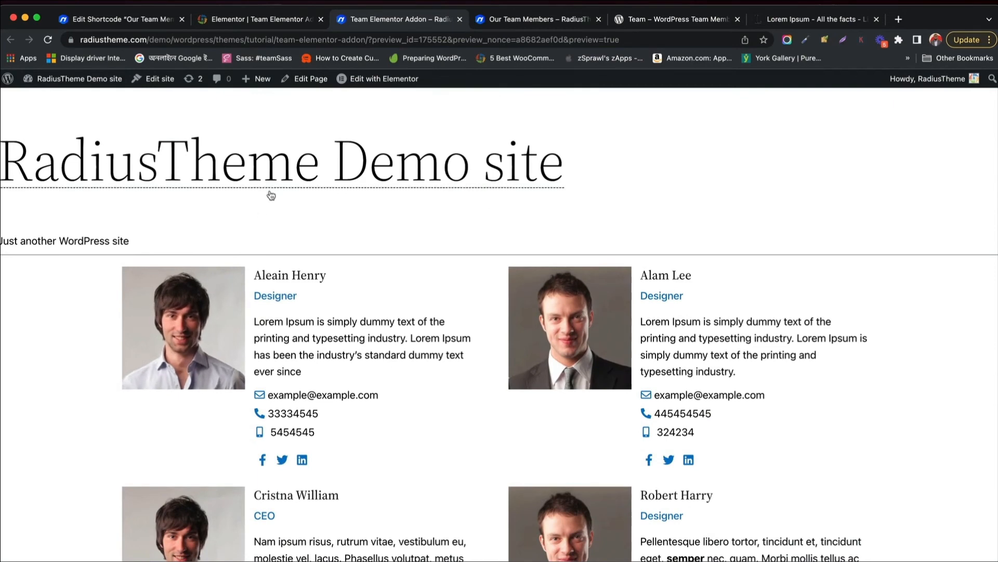
{"action": "left_click", "coordinate": [384, 78]}
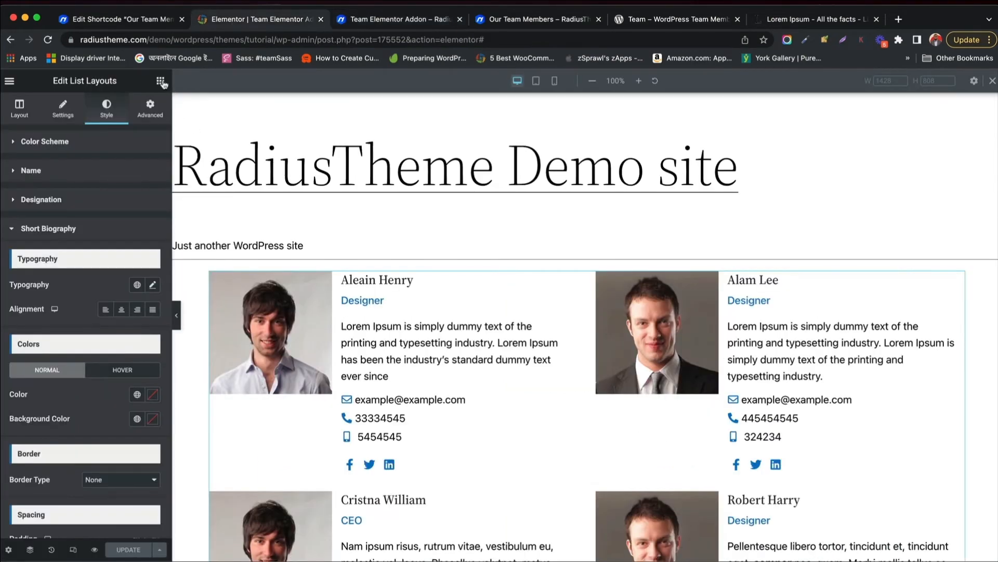
Drag the Slider Layouts team widget from the widget library into the empty page section
{"action": "left_click", "coordinate": [161, 81]}
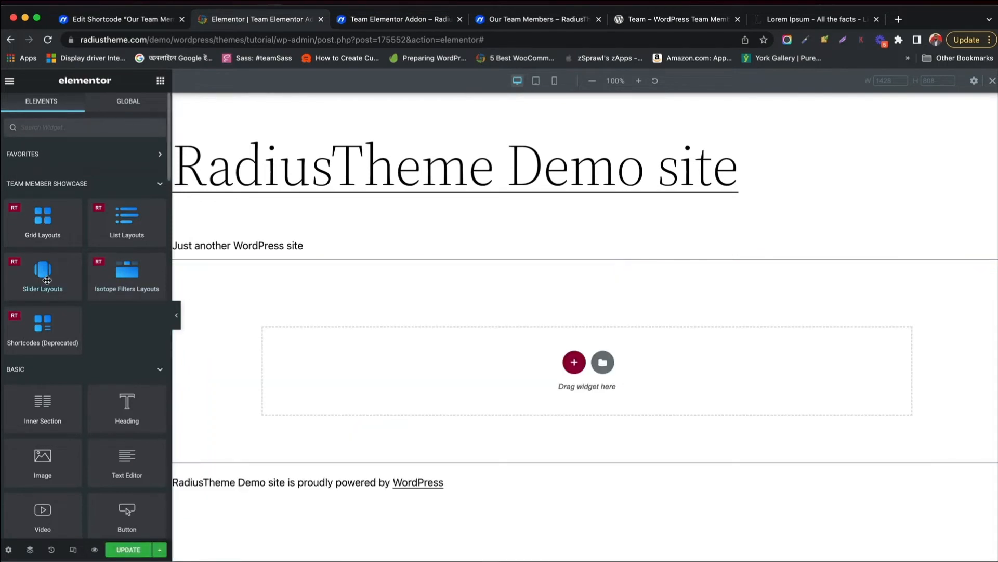
{"action": "left_click_drag", "start_coordinate": [43, 275], "coordinate": [456, 345]}
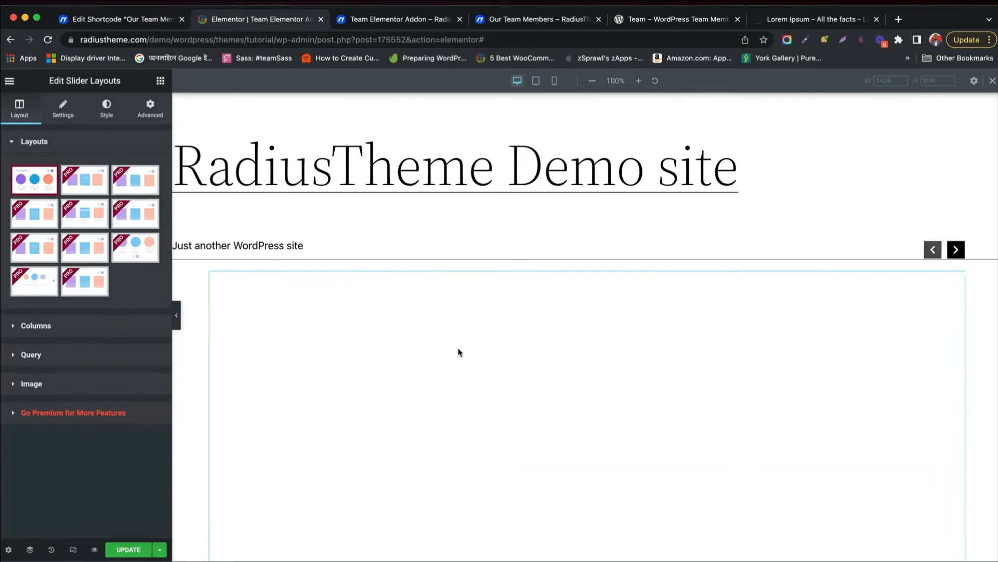
{"action": "scroll", "scroll_direction": "down", "scroll_amount": 3}
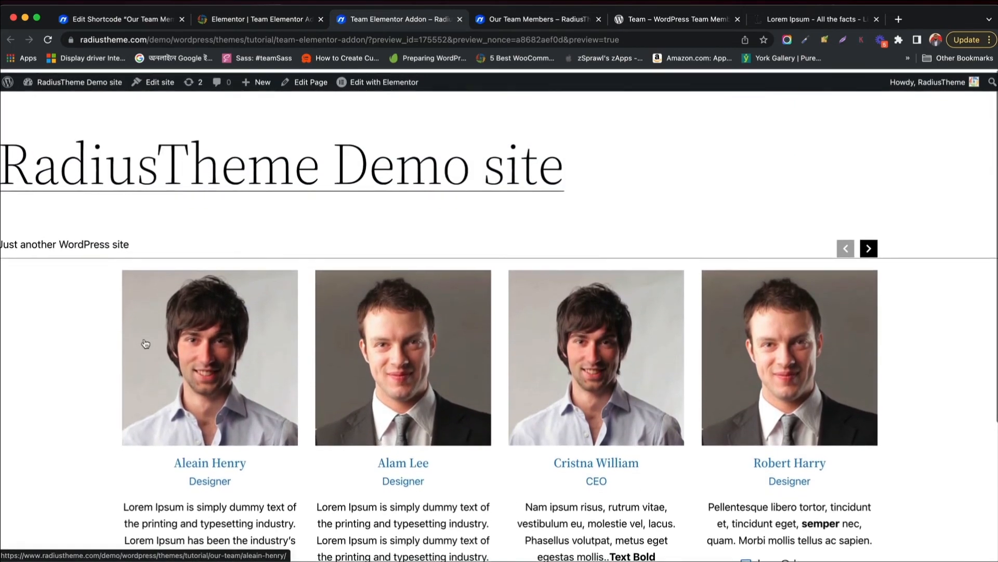
Set the slider's Name color to dark in Style, check it live, then remove the widget
{"action": "left_click", "coordinate": [383, 81]}
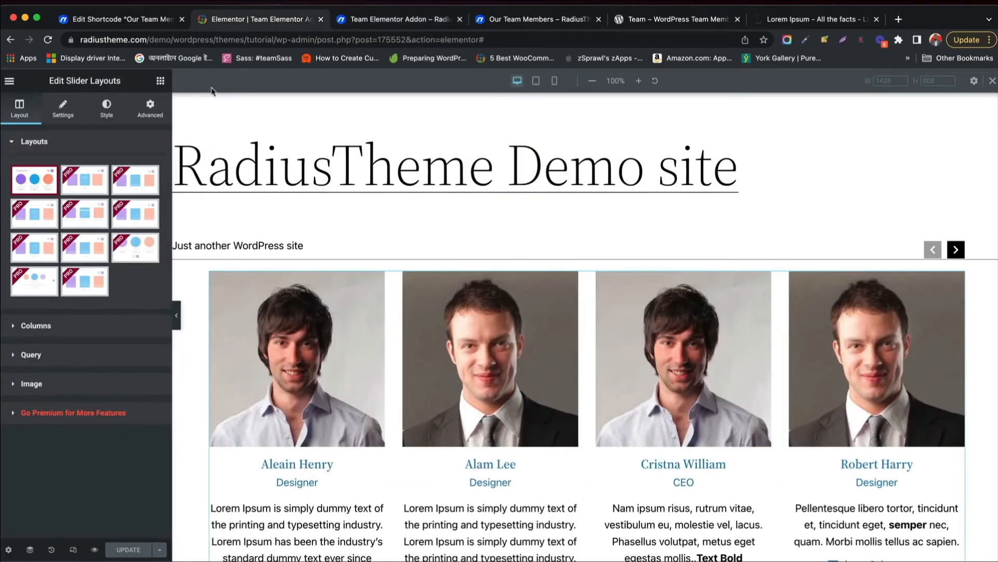
{"action": "left_click", "coordinate": [106, 107]}
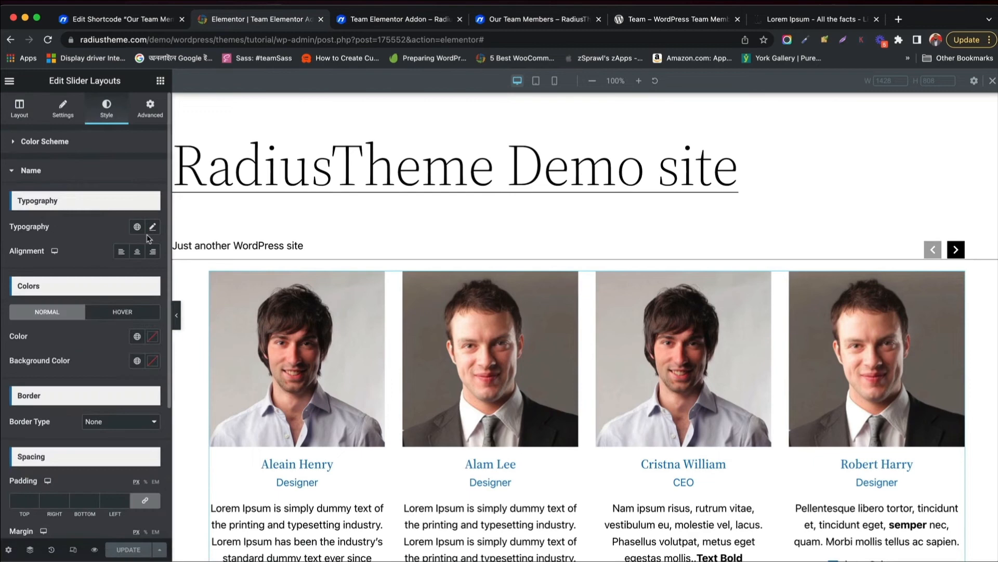
{"action": "left_click", "coordinate": [153, 335]}
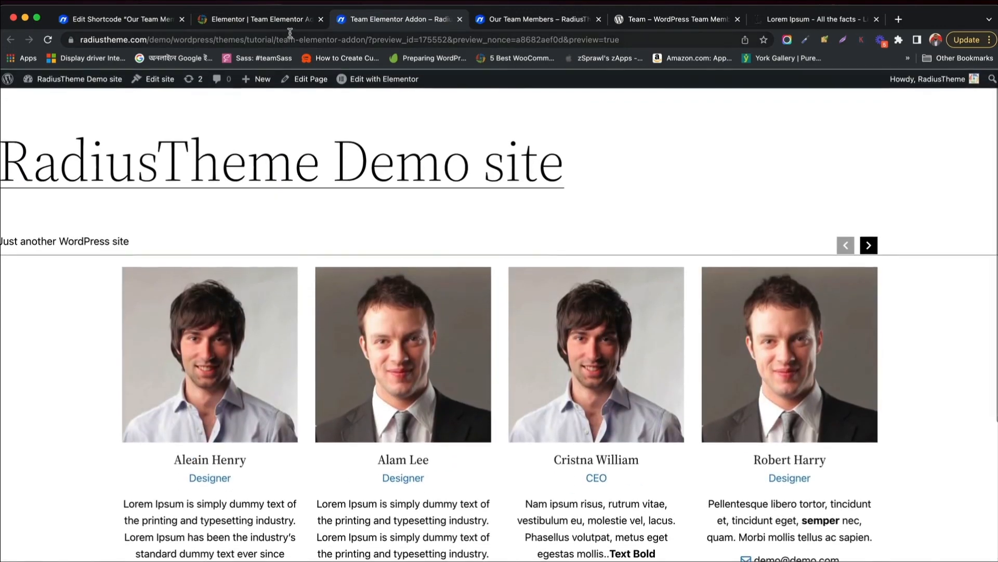
{"action": "left_click", "coordinate": [377, 79]}
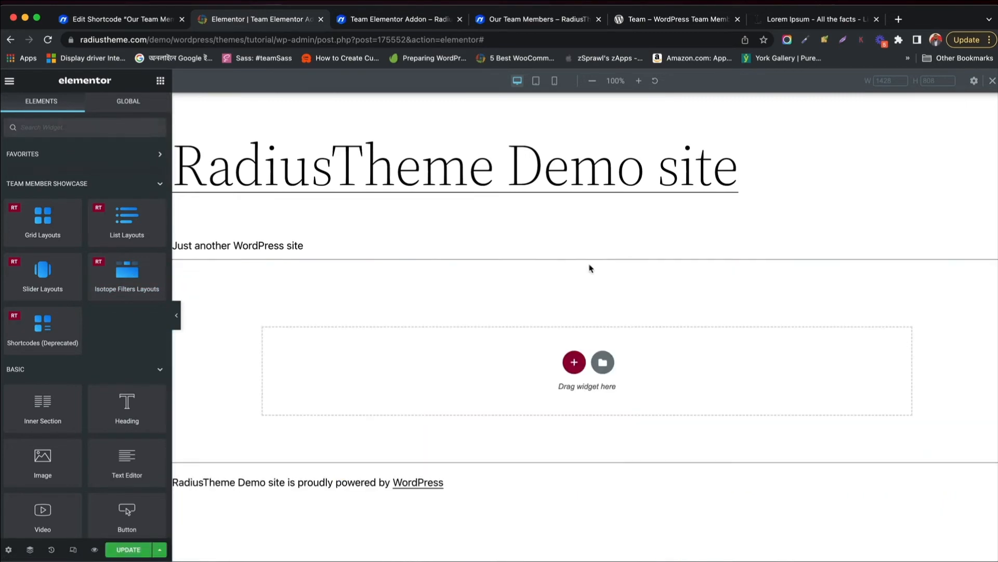
{"action": "mouse_move", "coordinate": [126, 290]}
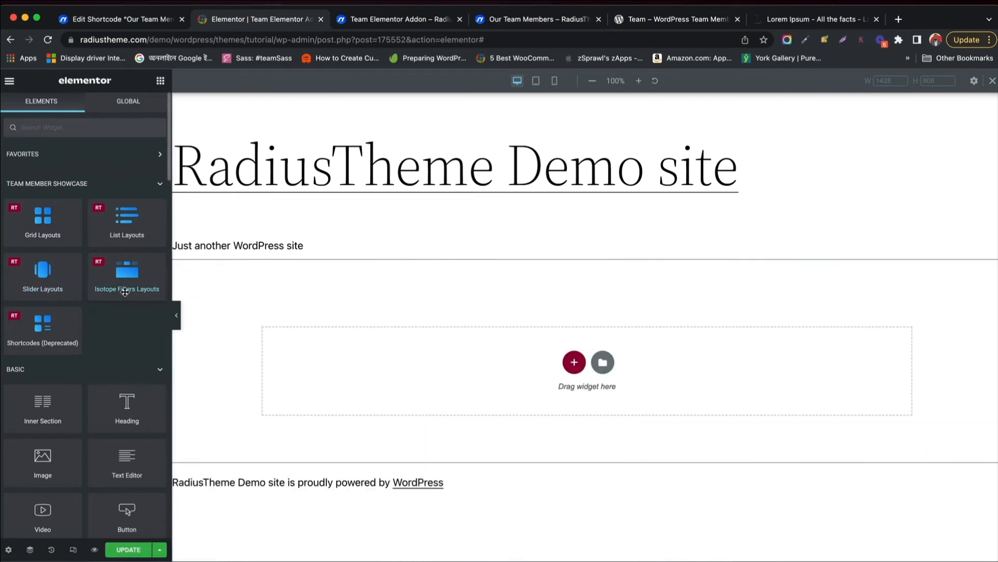
Add the Isotope Filters Layouts team widget to the section and view it on the front end
{"action": "left_click", "coordinate": [126, 271]}
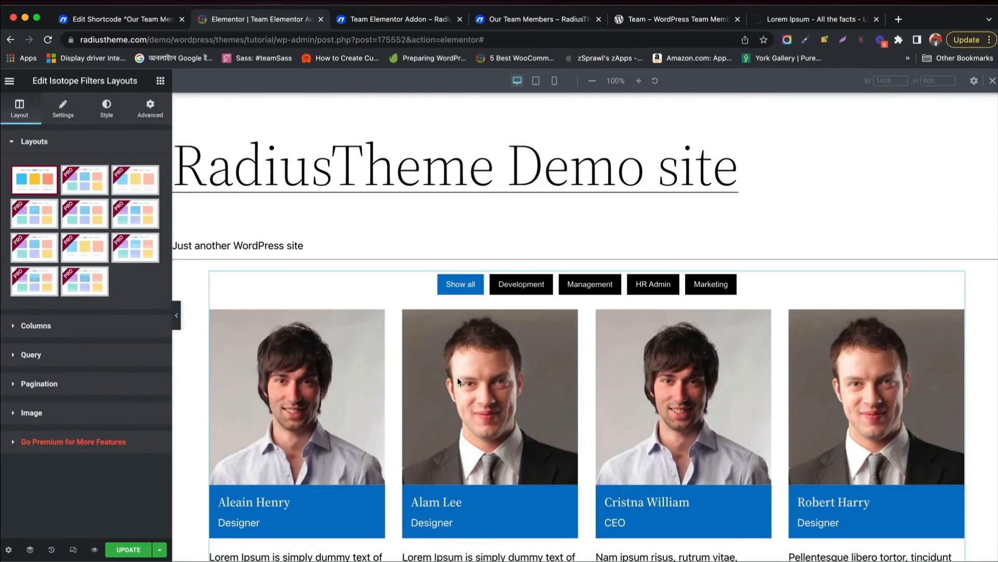
{"action": "scroll", "scroll_direction": "down", "scroll_amount": 3}
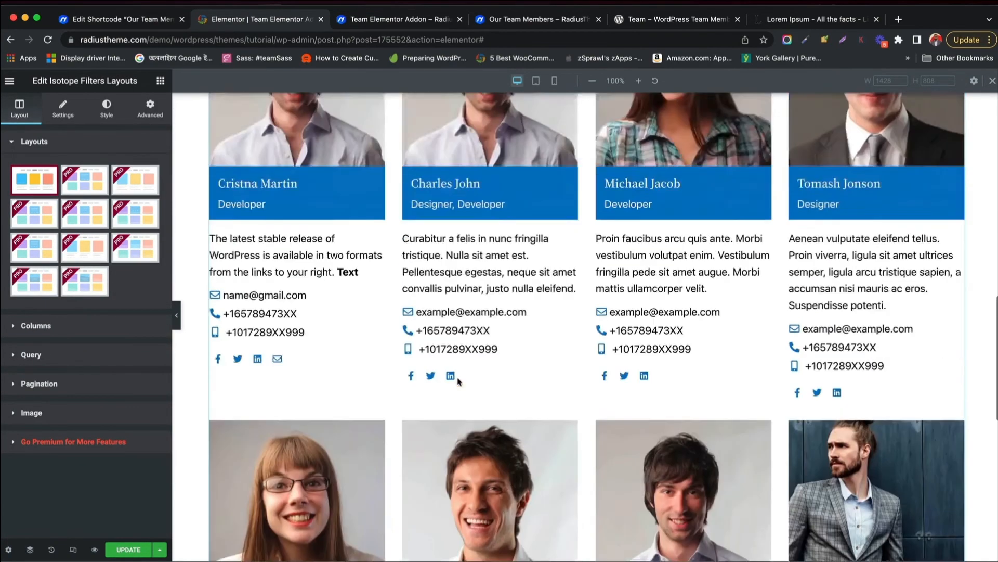
{"action": "scroll", "scroll_direction": "down", "scroll_amount": 3}
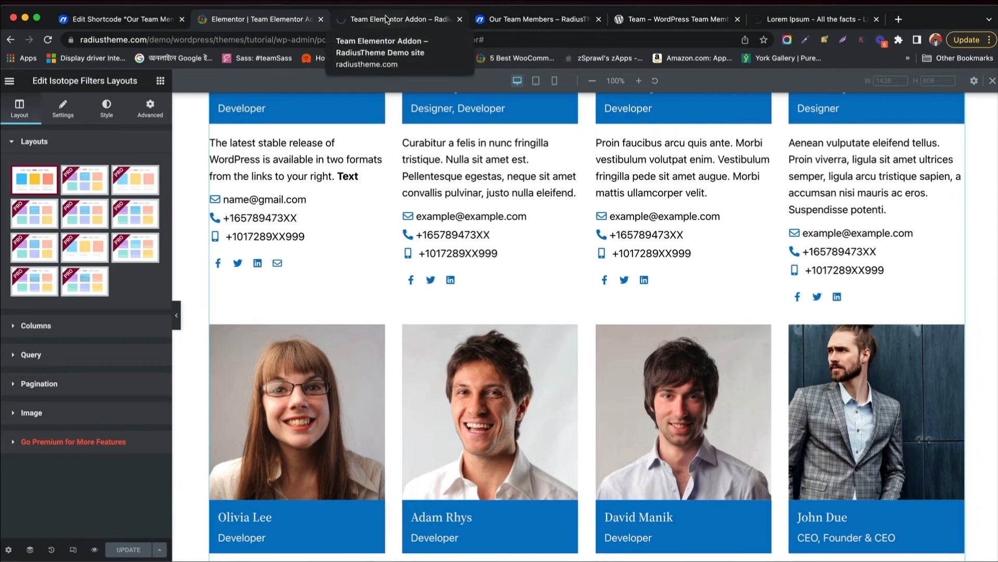
{"action": "left_click", "coordinate": [399, 19]}
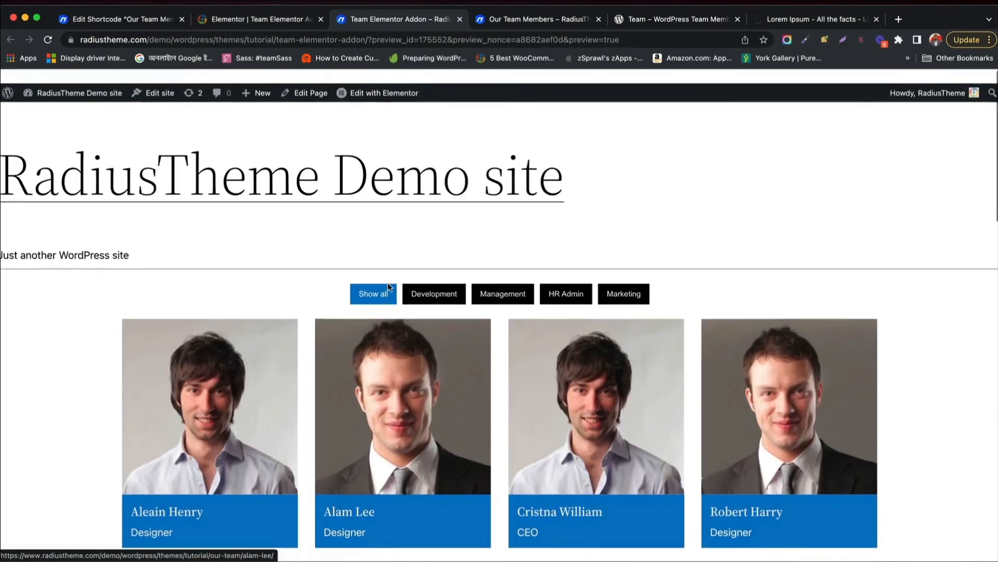
Filter the live team cards by Management then Marketing, then return to the Our Team Members shortcode editor
{"action": "left_click", "coordinate": [502, 293]}
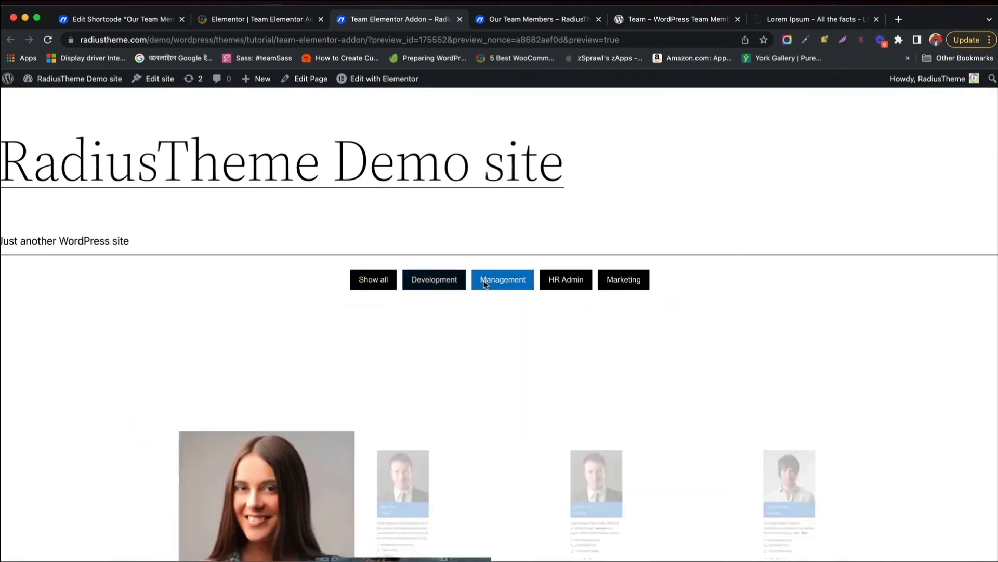
{"action": "left_click", "coordinate": [623, 280]}
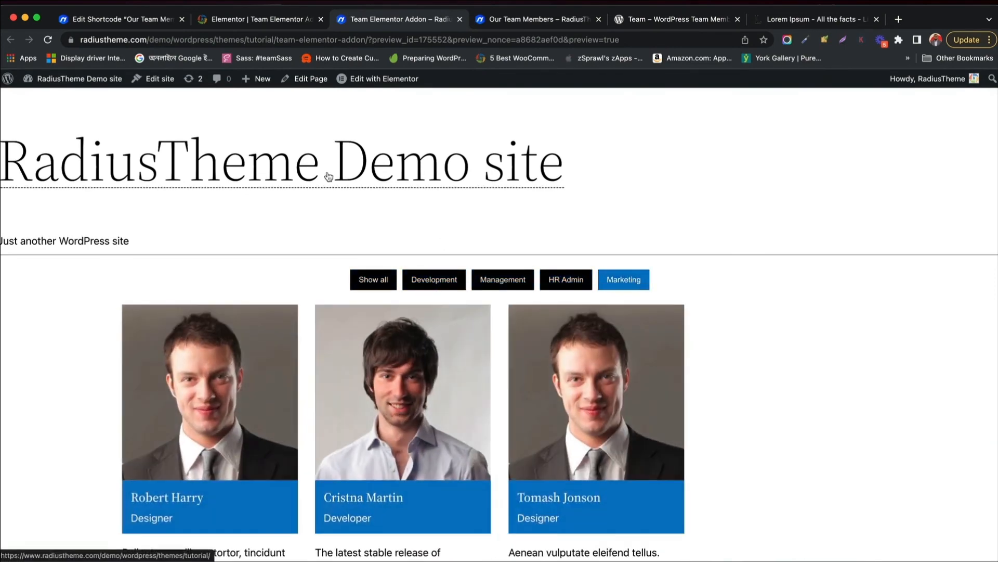
{"action": "left_click", "coordinate": [117, 19]}
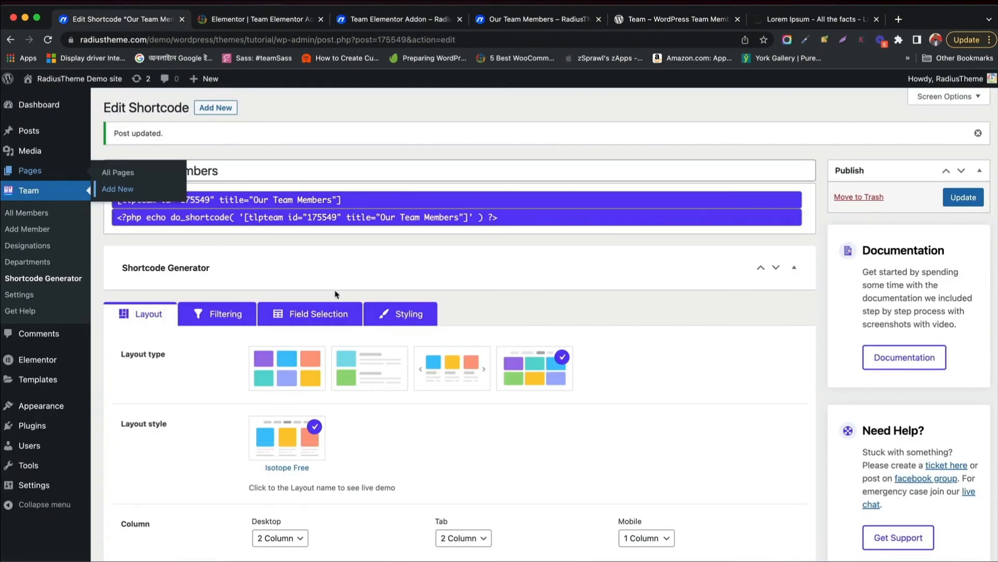
Review the isotope shortcode's column and pagination settings, then return to the Elementor editor
{"action": "scroll", "scroll_direction": "down", "scroll_amount": 3}
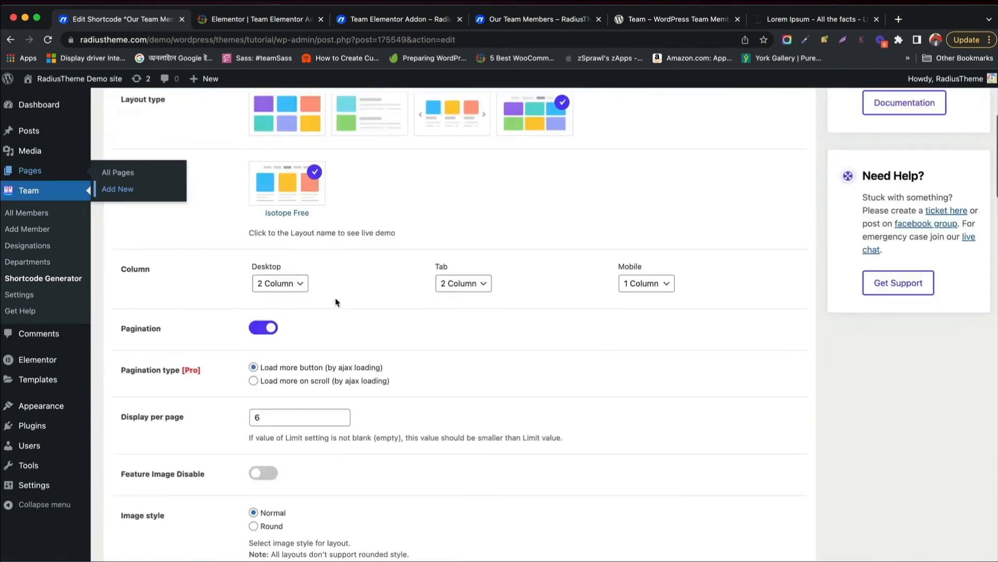
{"action": "left_click", "coordinate": [260, 19]}
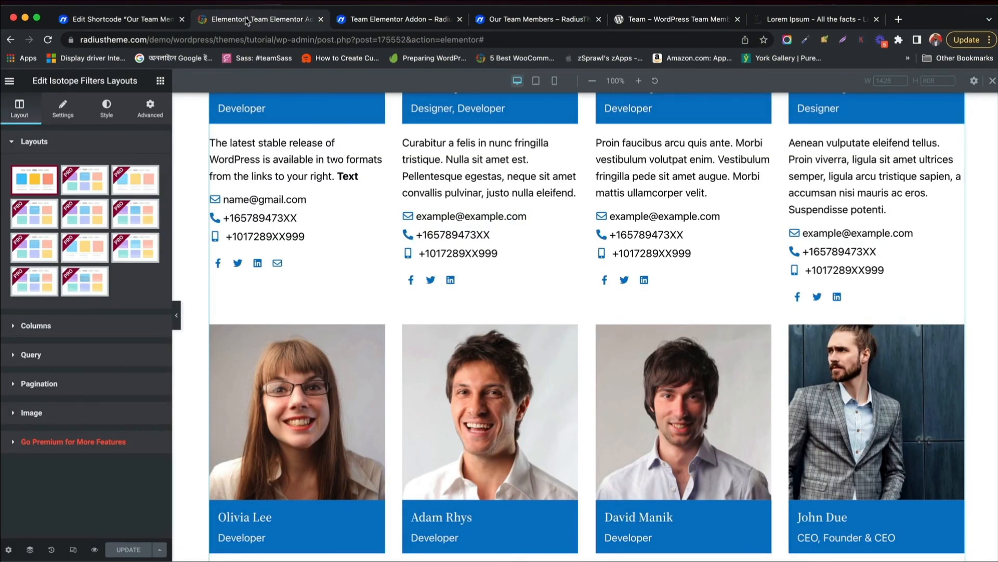